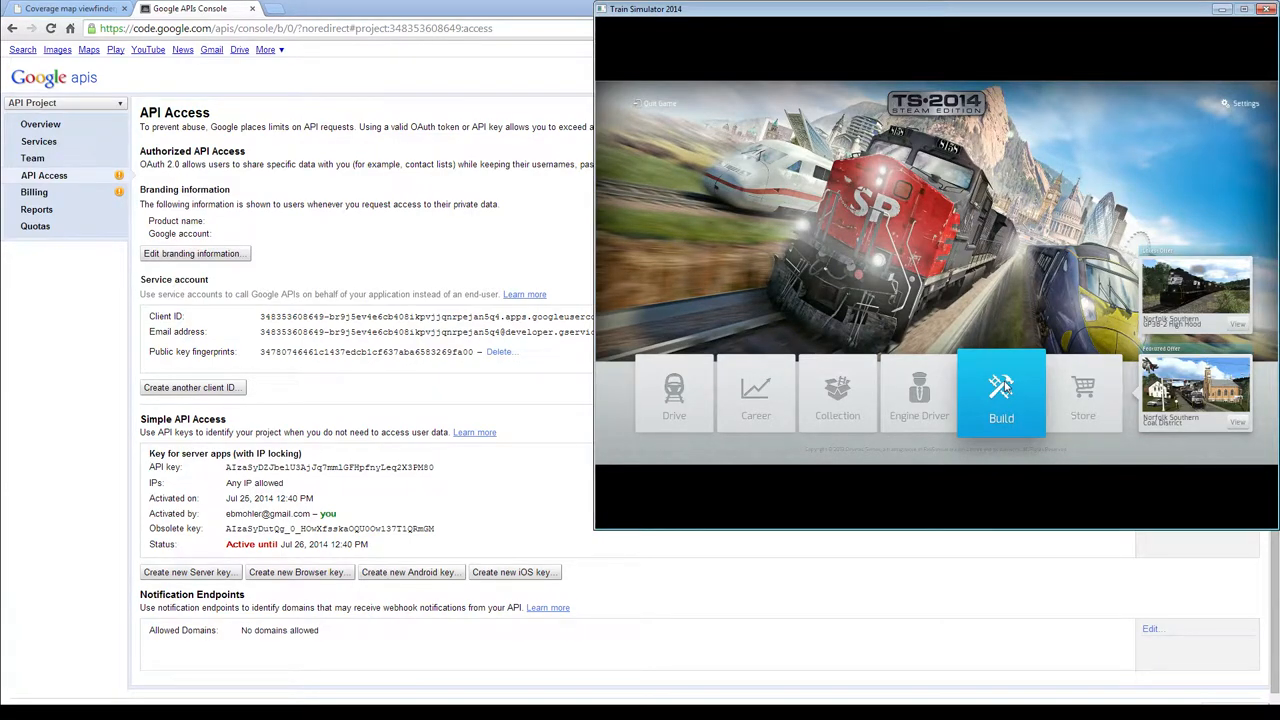
{"action": "mouse_move", "coordinate": [1115, 45]}
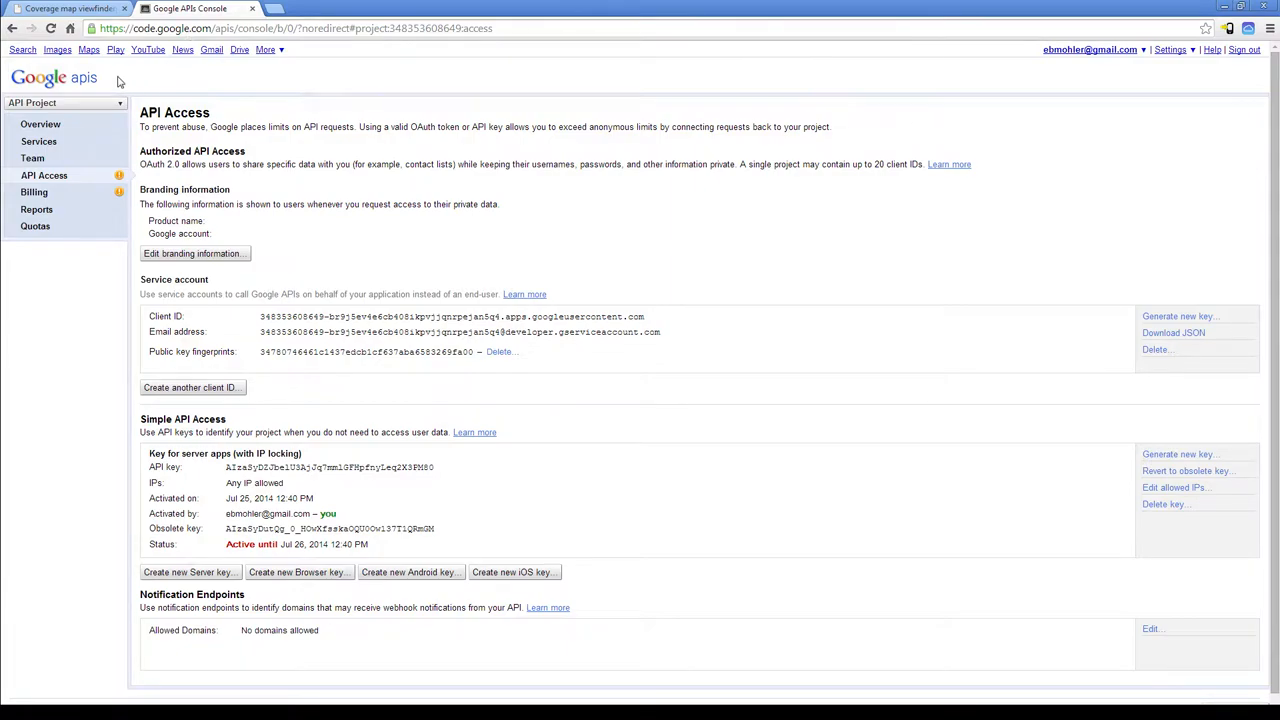
{"action": "mouse_move", "coordinate": [194, 90]}
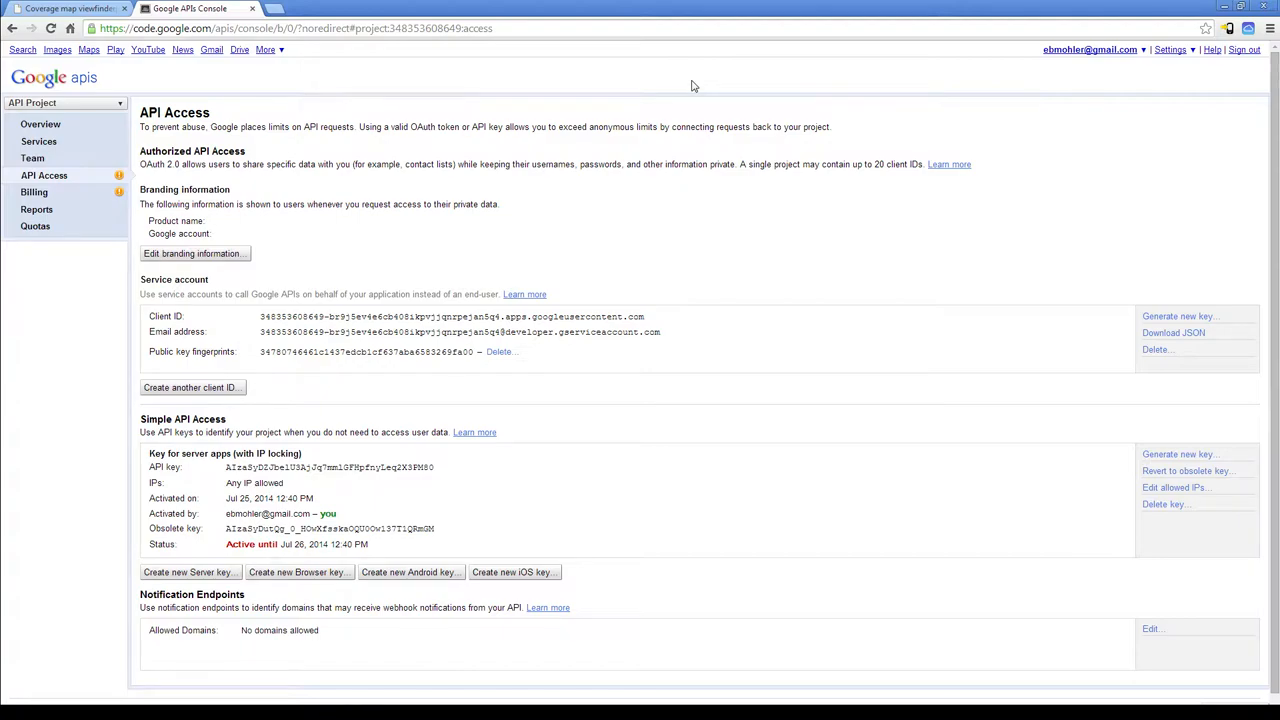
{"action": "mouse_move", "coordinate": [567, 127]}
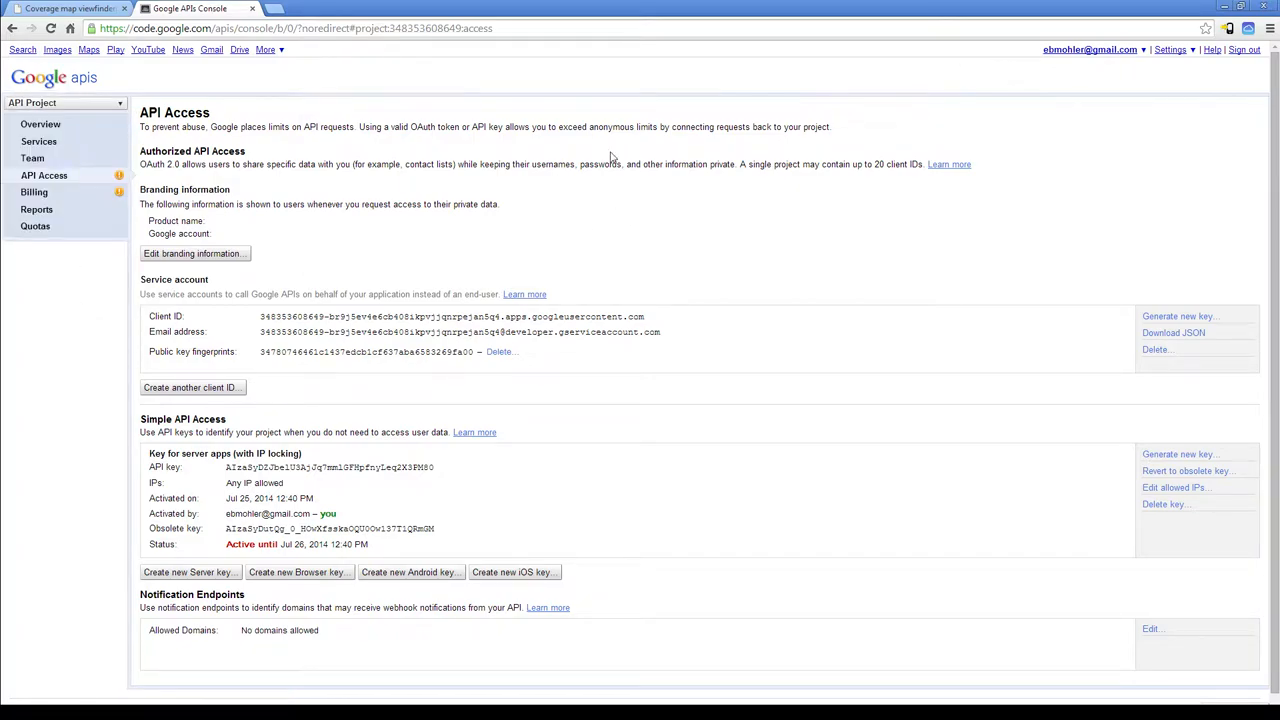
{"action": "mouse_move", "coordinate": [636, 202]}
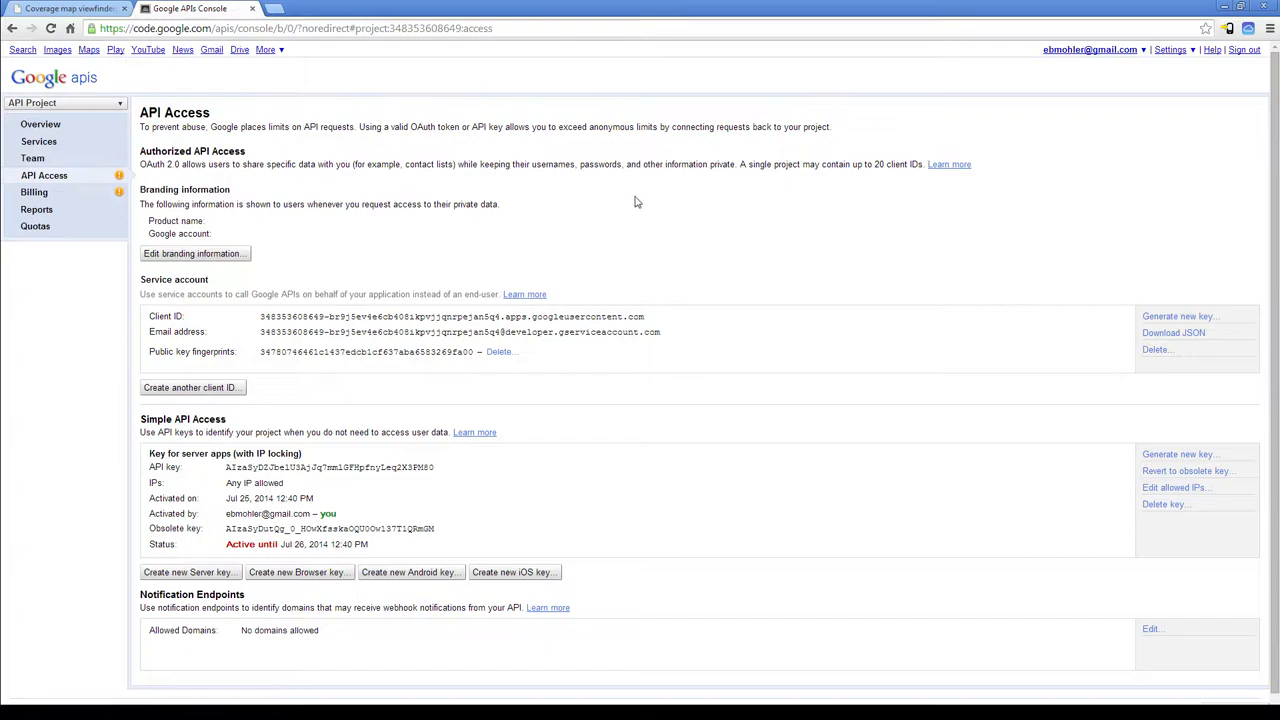
{"action": "mouse_move", "coordinate": [473, 253]}
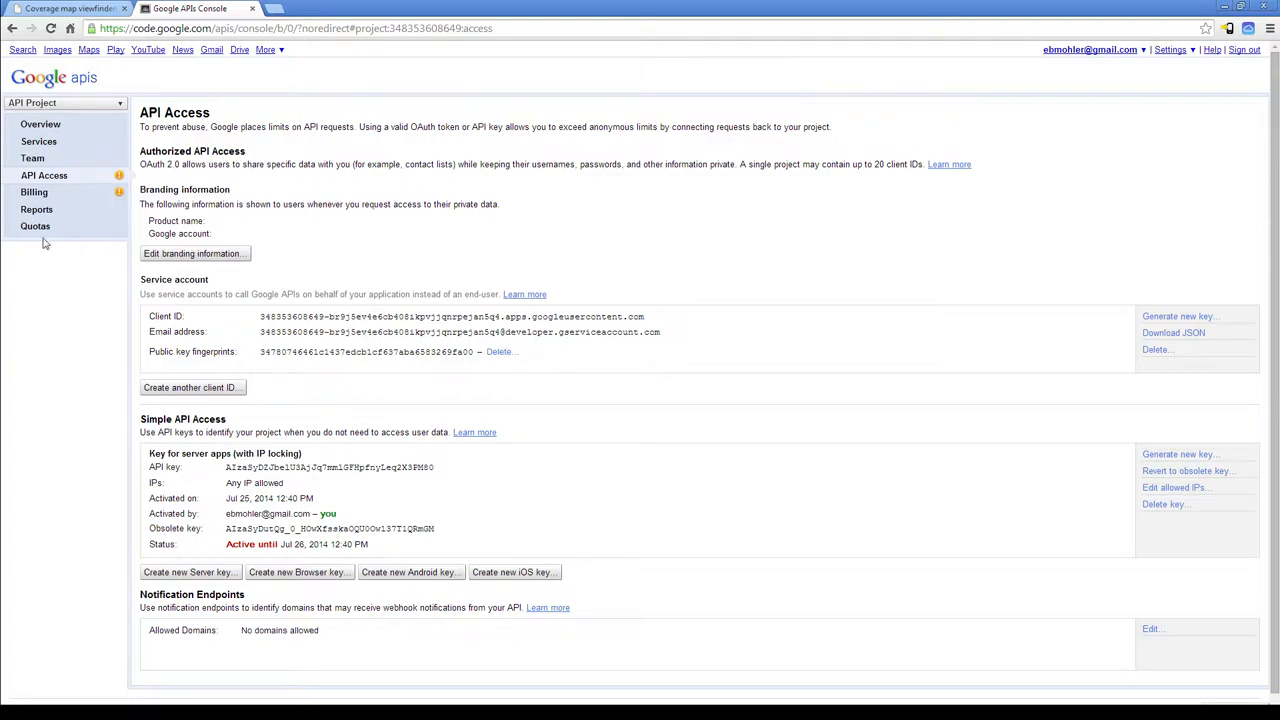
{"action": "mouse_move", "coordinate": [273, 409]}
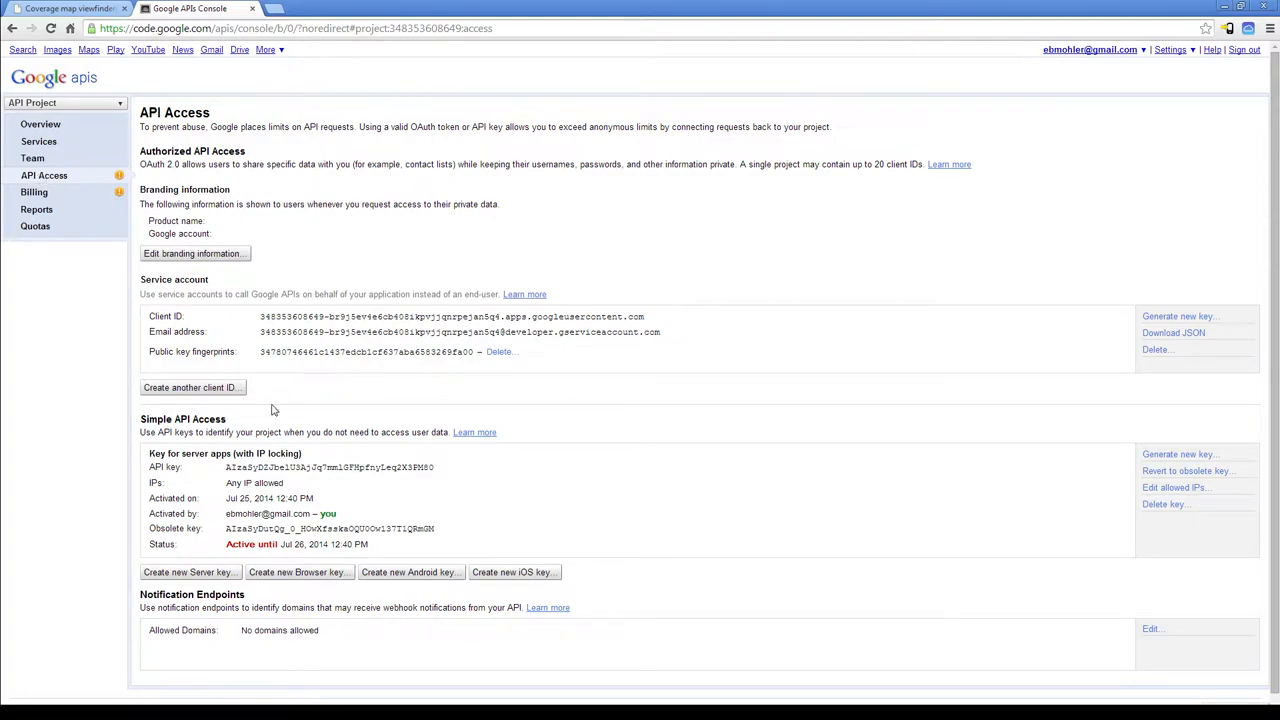
{"action": "double_click", "coordinate": [182, 419]}
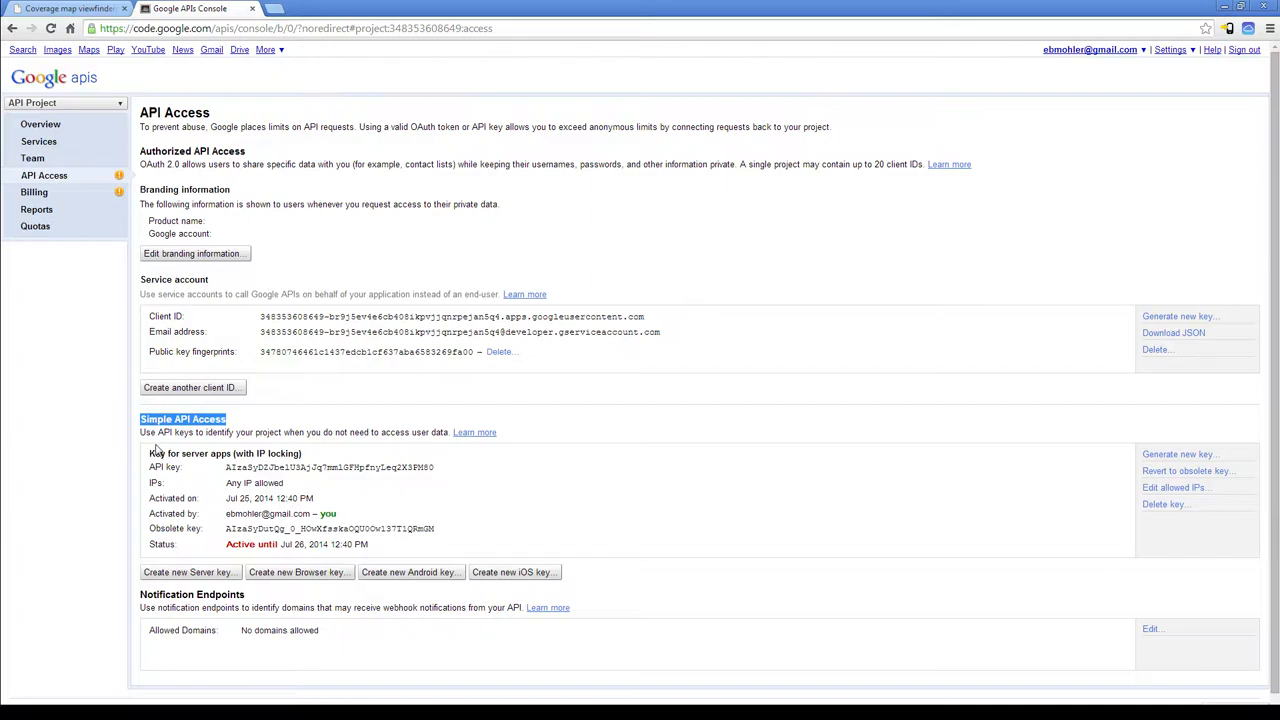
{"action": "mouse_move", "coordinate": [1208, 458]}
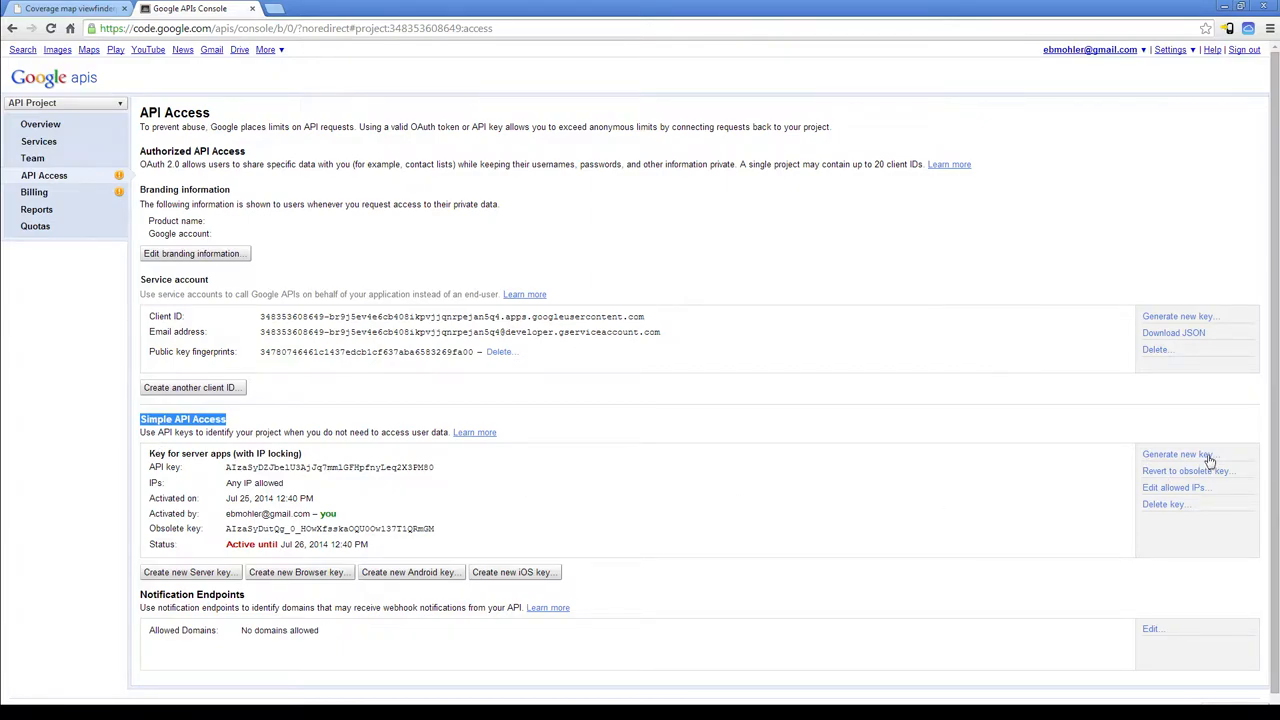
{"action": "mouse_move", "coordinate": [182, 572]}
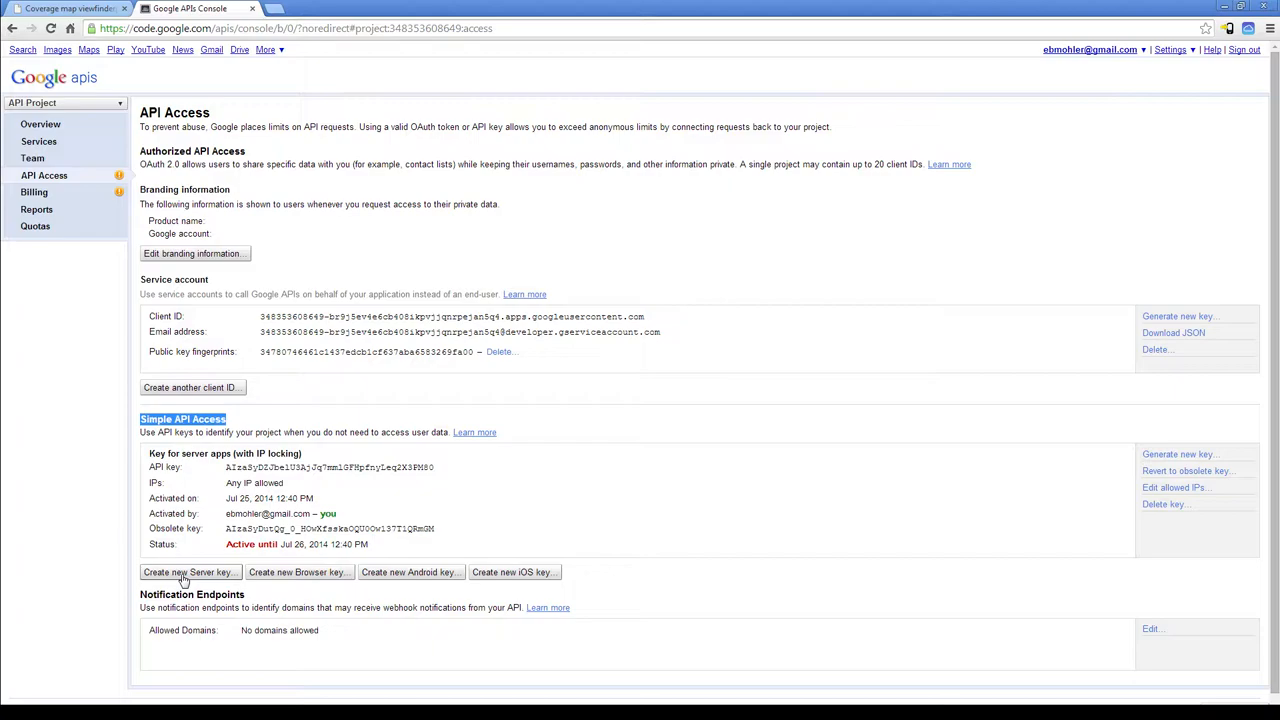
{"action": "mouse_move", "coordinate": [180, 572]}
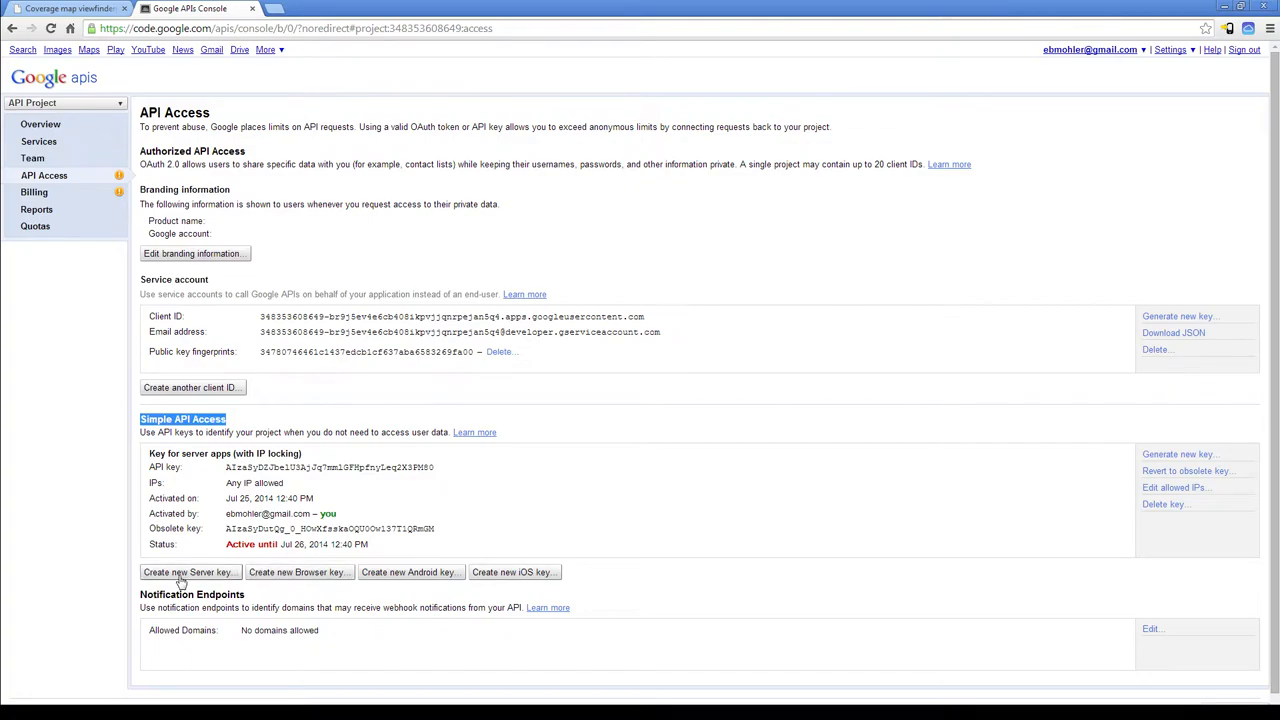
{"action": "left_click", "coordinate": [189, 572]}
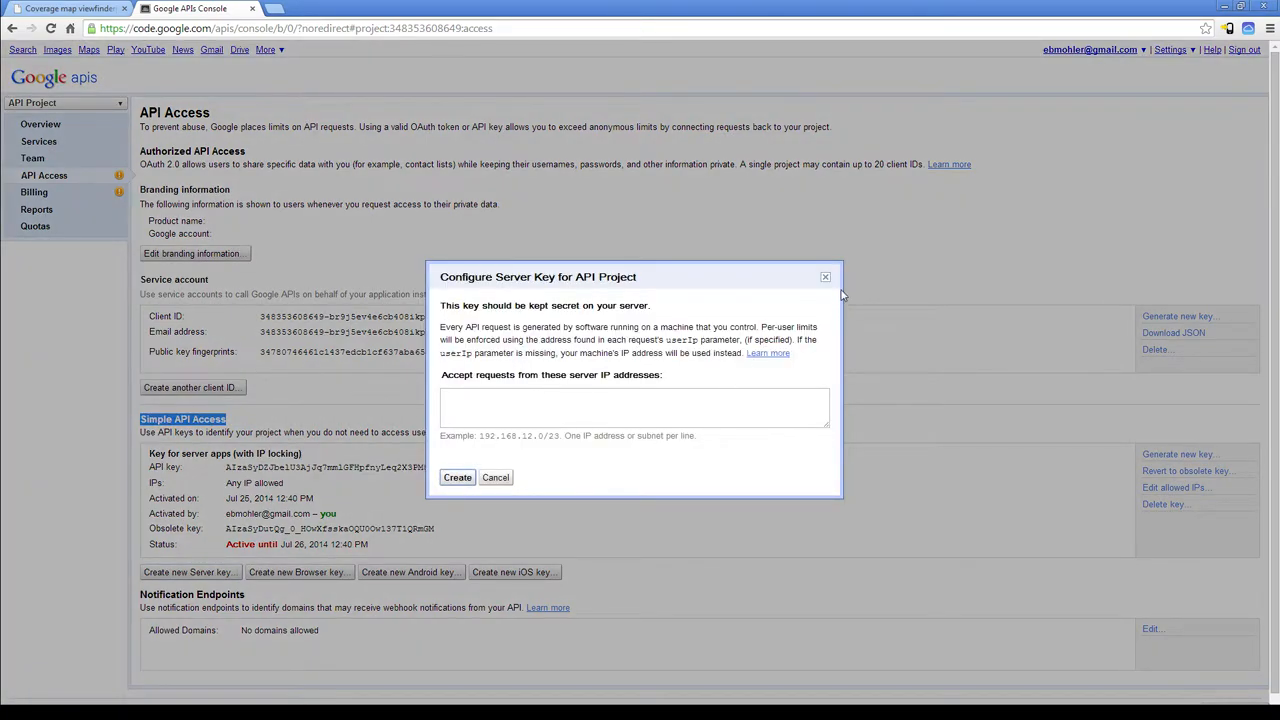
{"action": "left_click", "coordinate": [496, 477]}
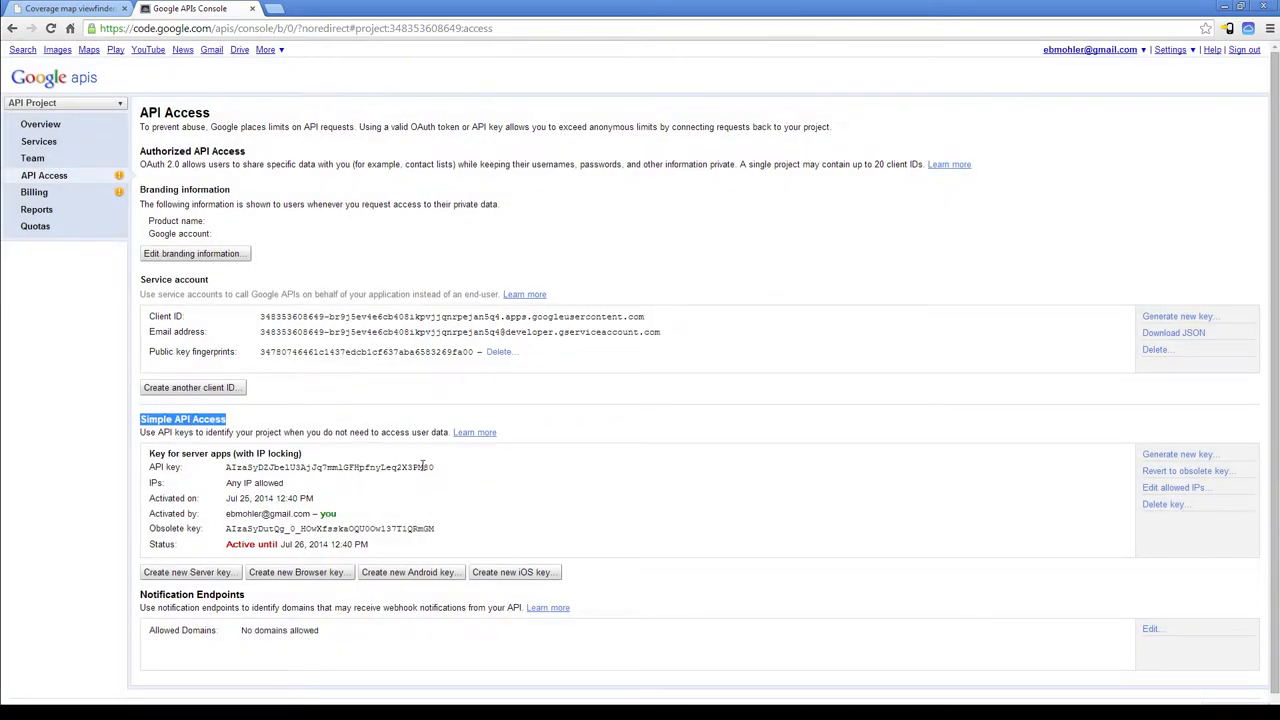
{"action": "double_click", "coordinate": [328, 468]}
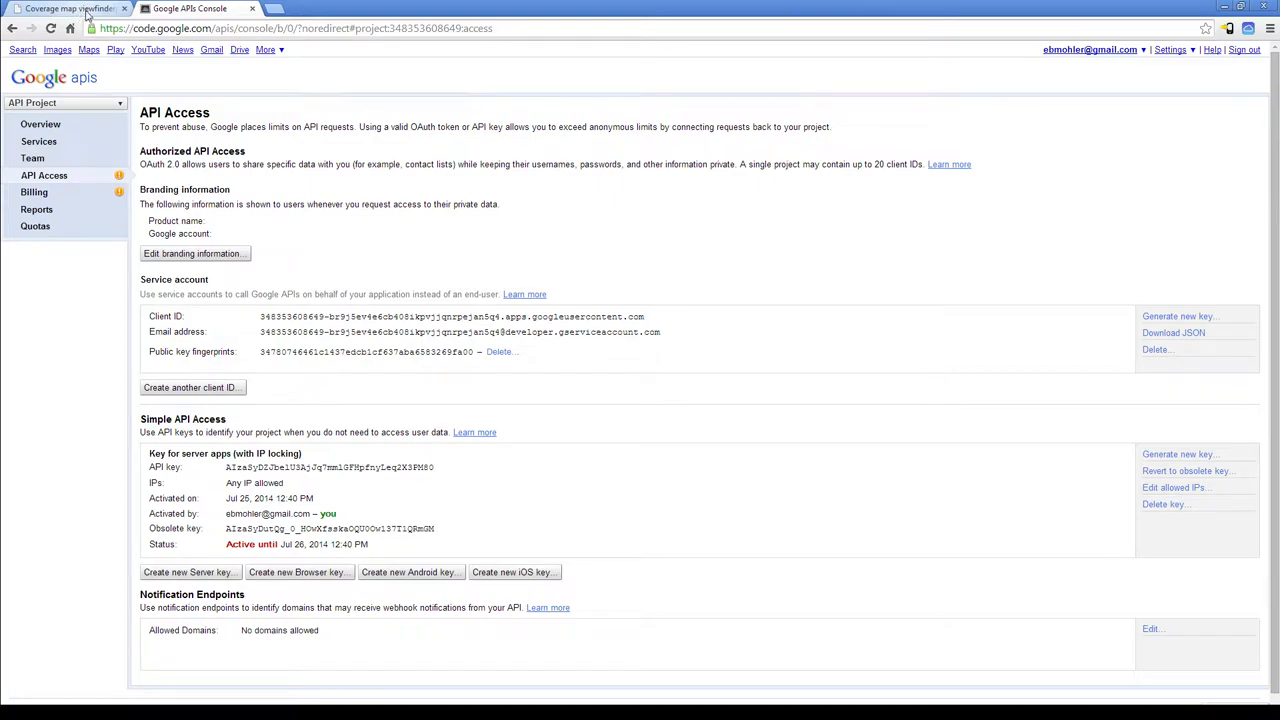
Step: Switch to the viewfinderpanoramas coverage map tab and select its page address
{"action": "left_click", "coordinate": [60, 10]}
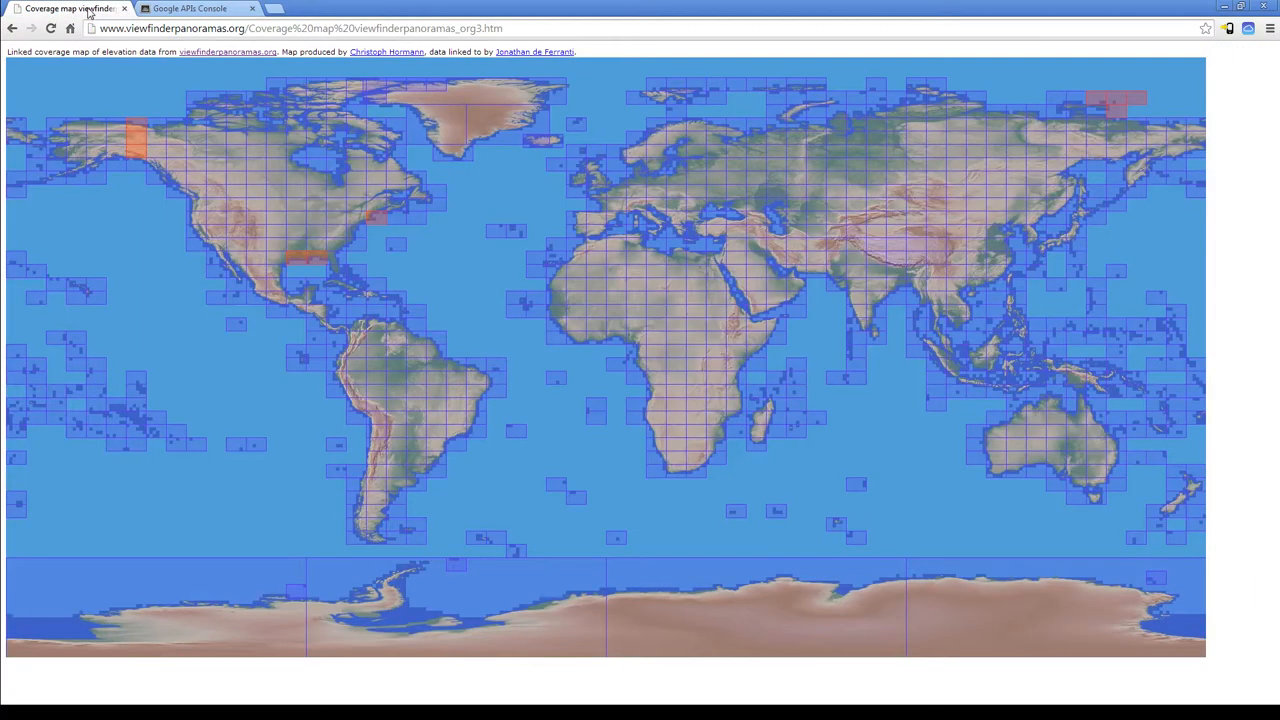
{"action": "left_click", "coordinate": [300, 28]}
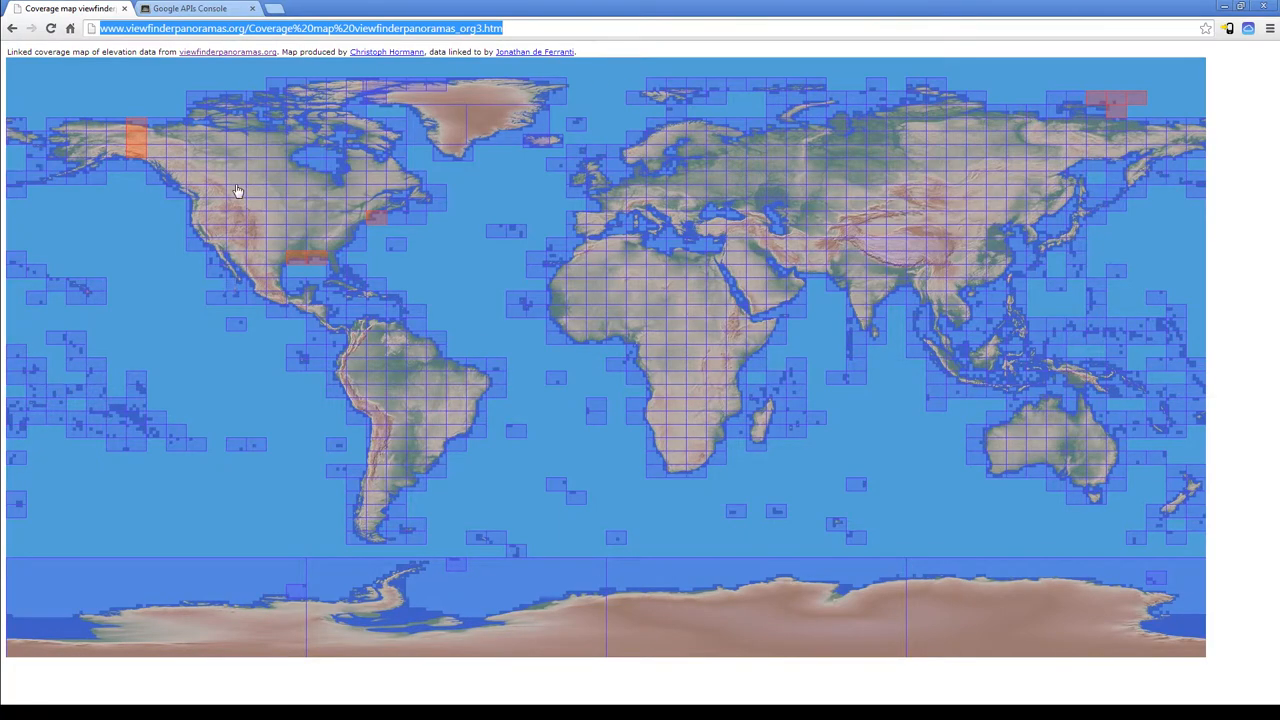
{"action": "mouse_move", "coordinate": [283, 235]}
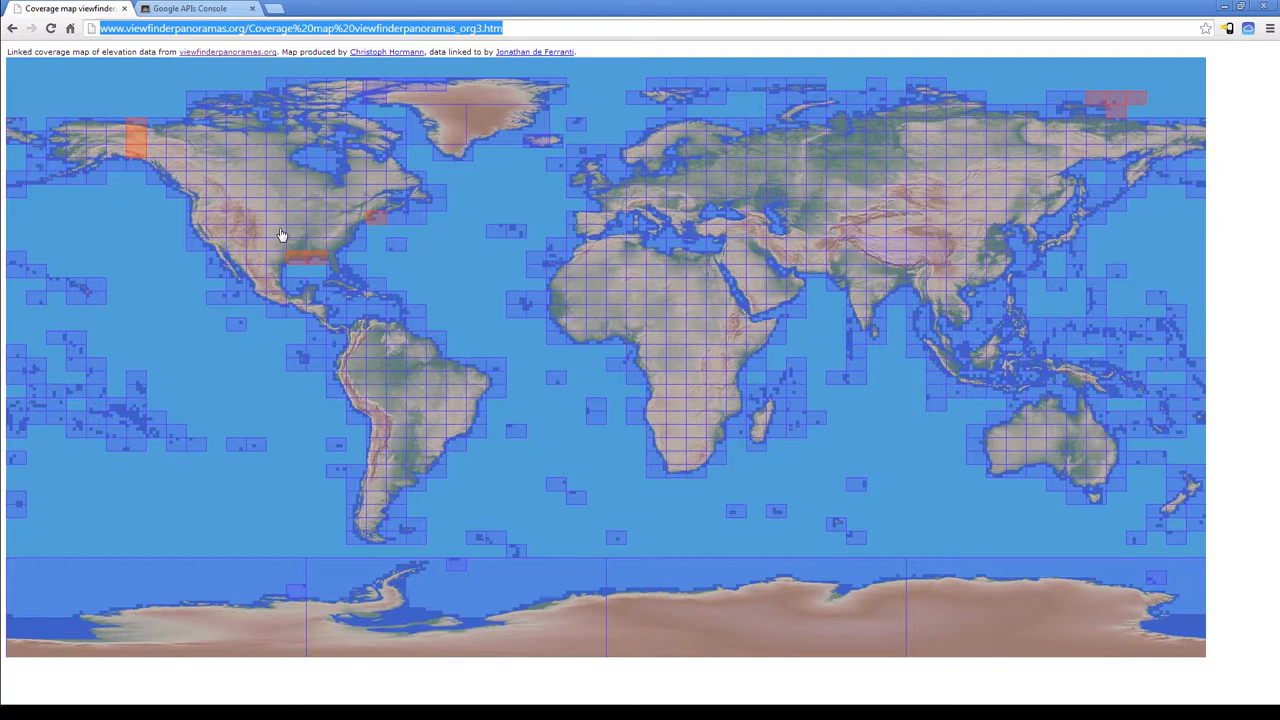
{"action": "mouse_move", "coordinate": [294, 238]}
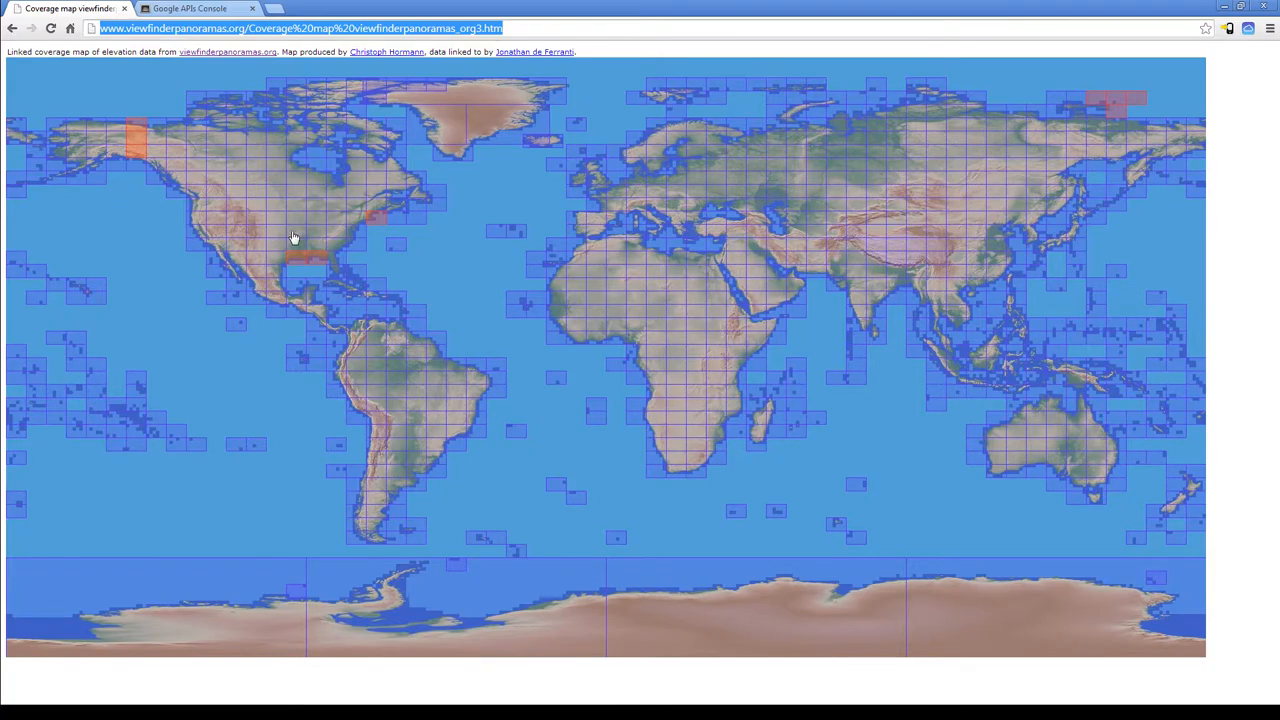
{"action": "mouse_move", "coordinate": [281, 237]}
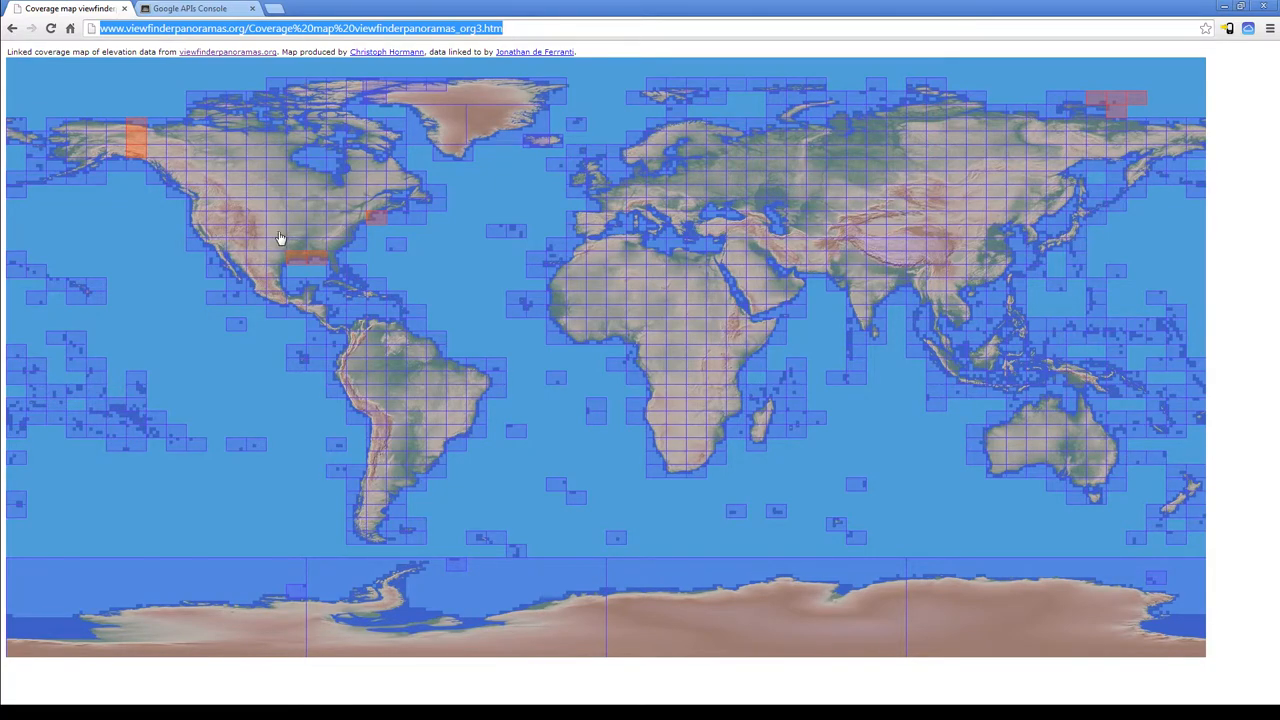
{"action": "mouse_move", "coordinate": [288, 233]}
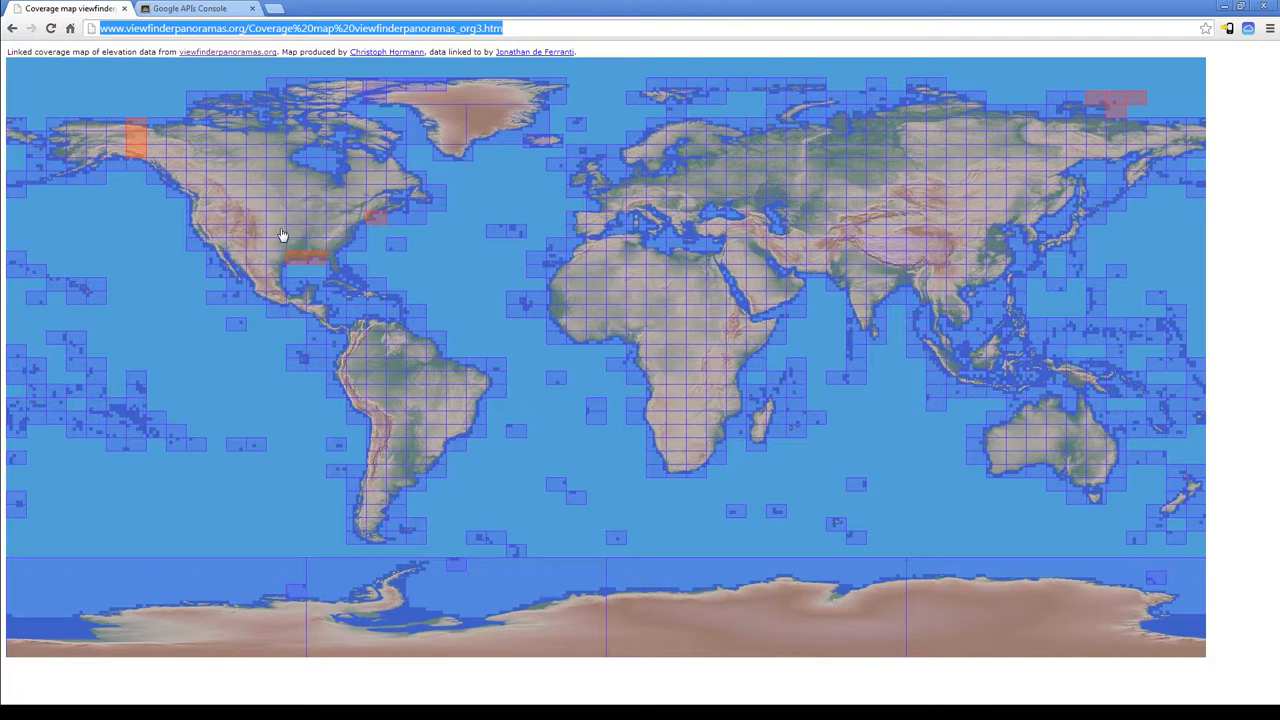
{"action": "mouse_move", "coordinate": [313, 224]}
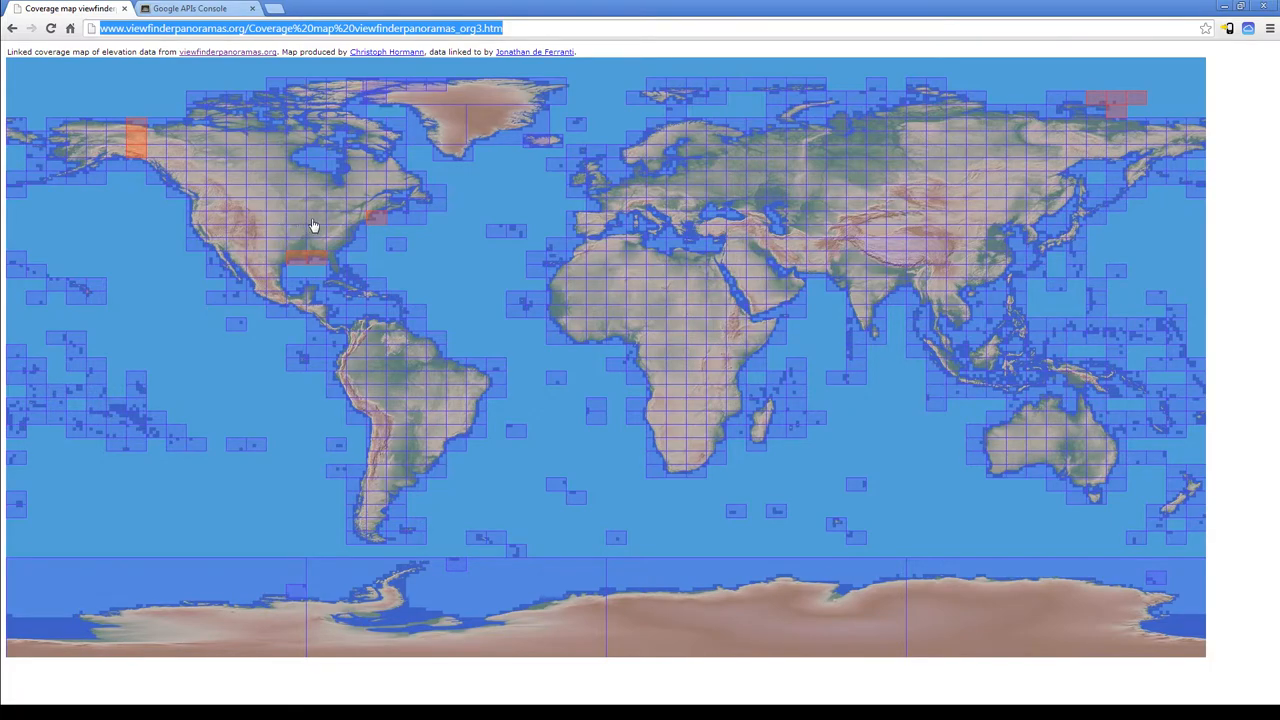
{"action": "mouse_move", "coordinate": [283, 237]}
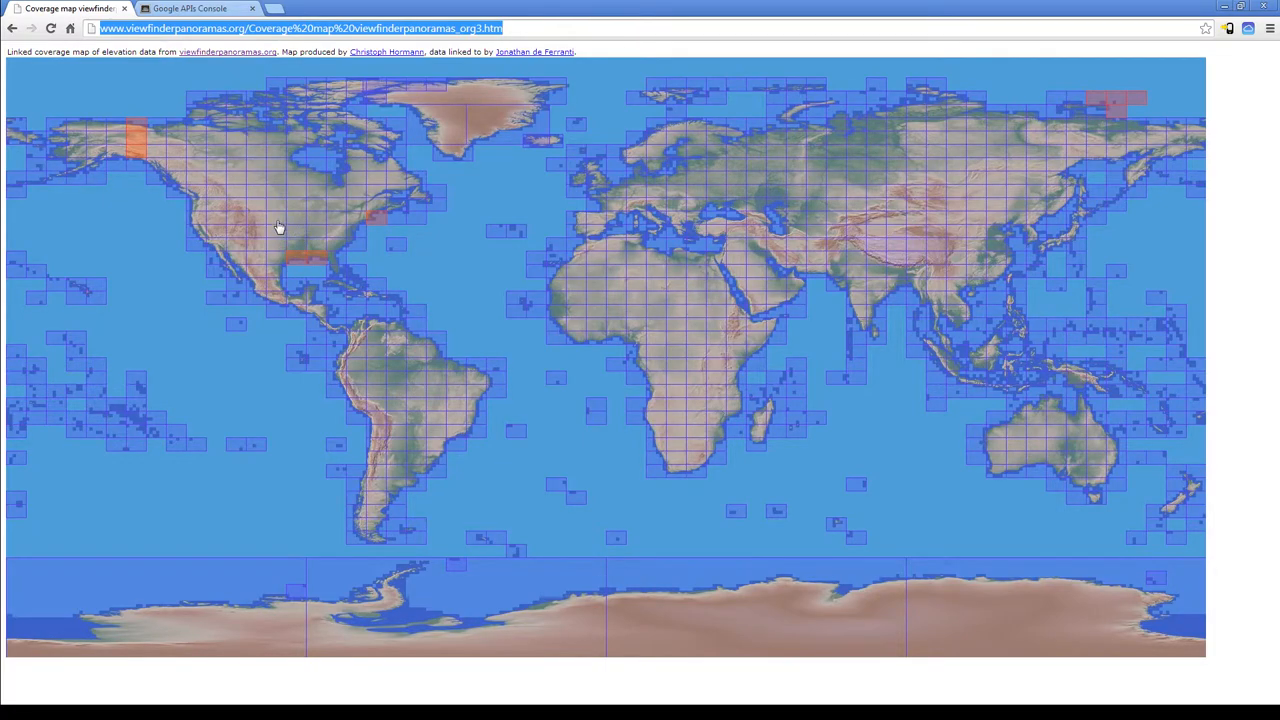
{"action": "mouse_move", "coordinate": [285, 236]}
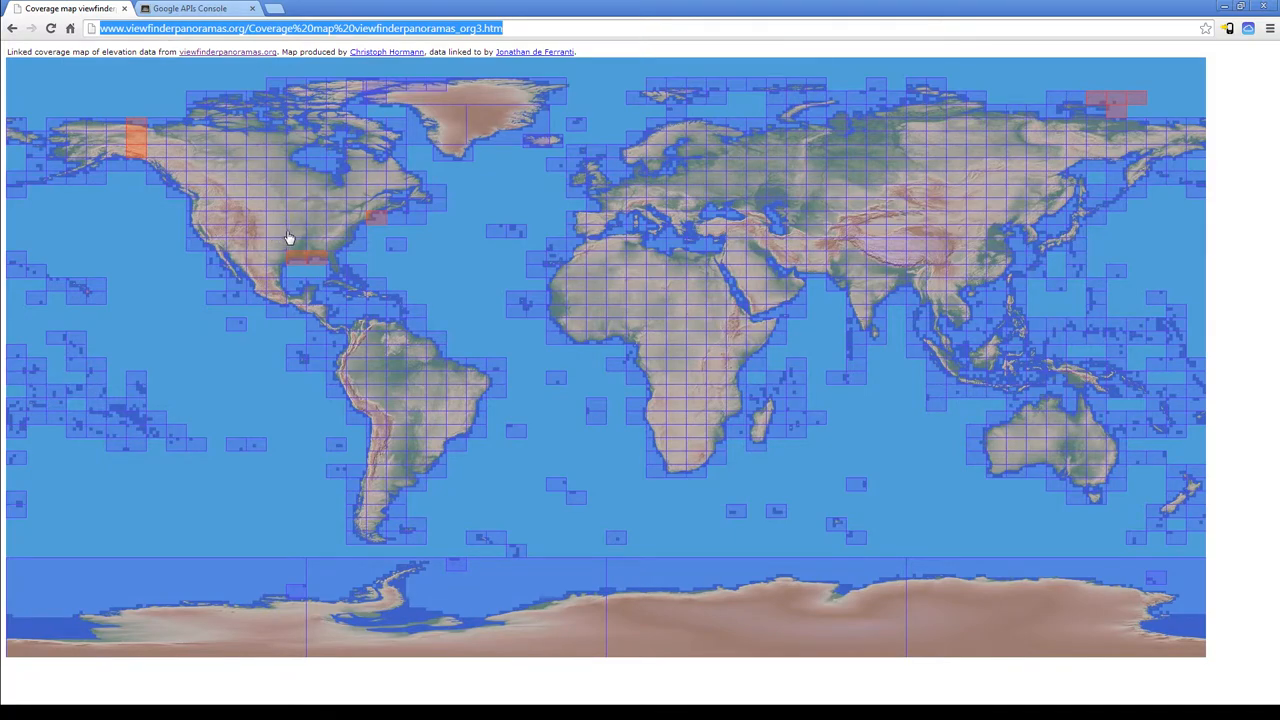
{"action": "mouse_move", "coordinate": [284, 228]}
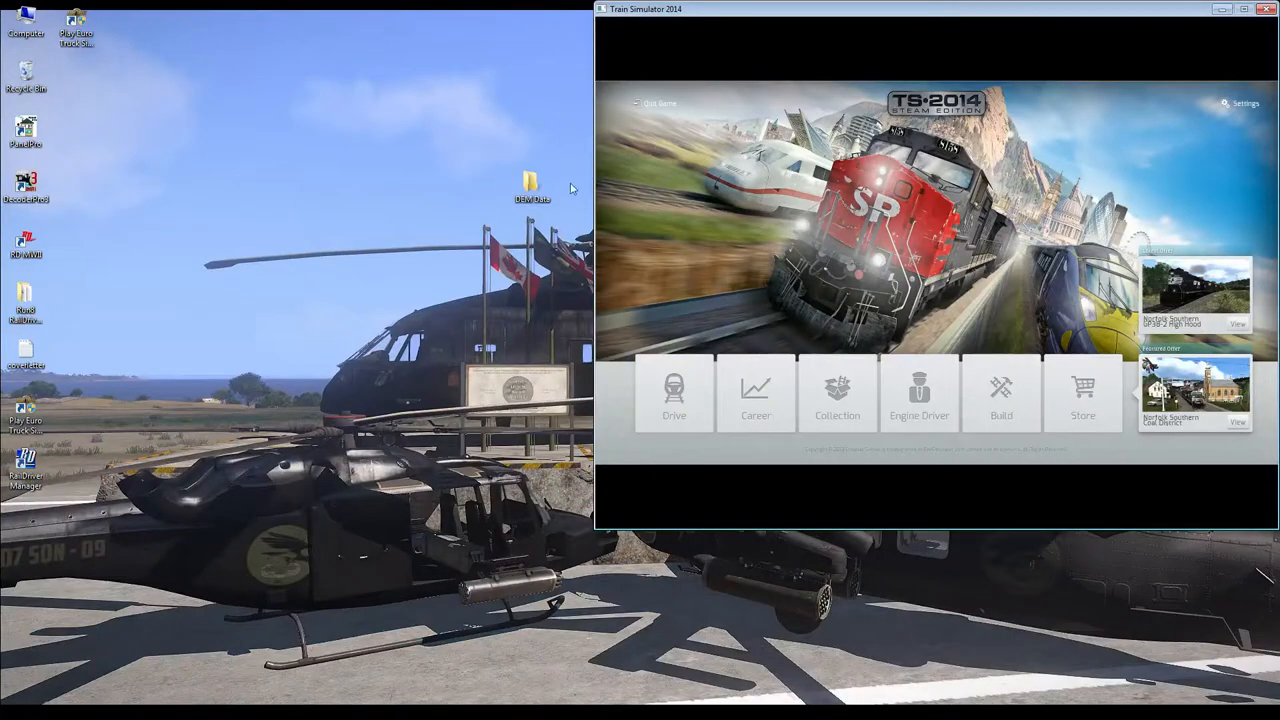
Step: Open J14.zip from the DEM Data folder in 7-Zip after dismissing the app-not-found error
{"action": "double_click", "coordinate": [532, 185]}
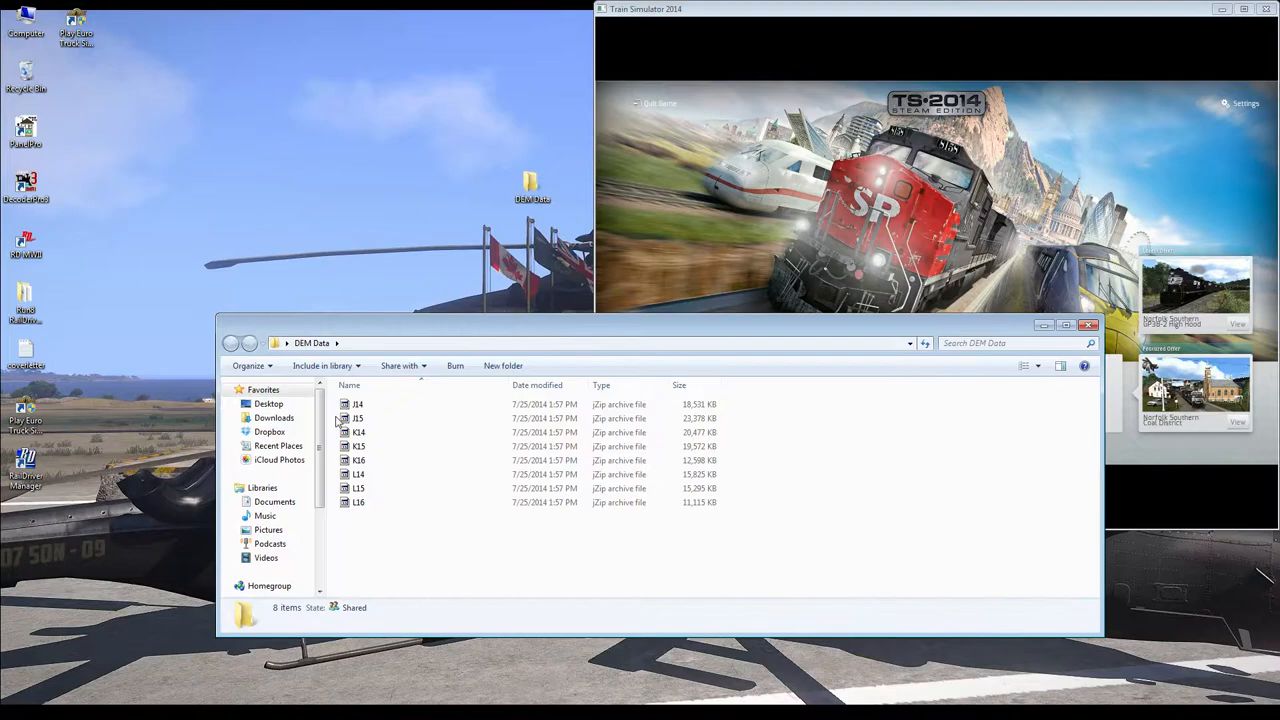
{"action": "double_click", "coordinate": [357, 404]}
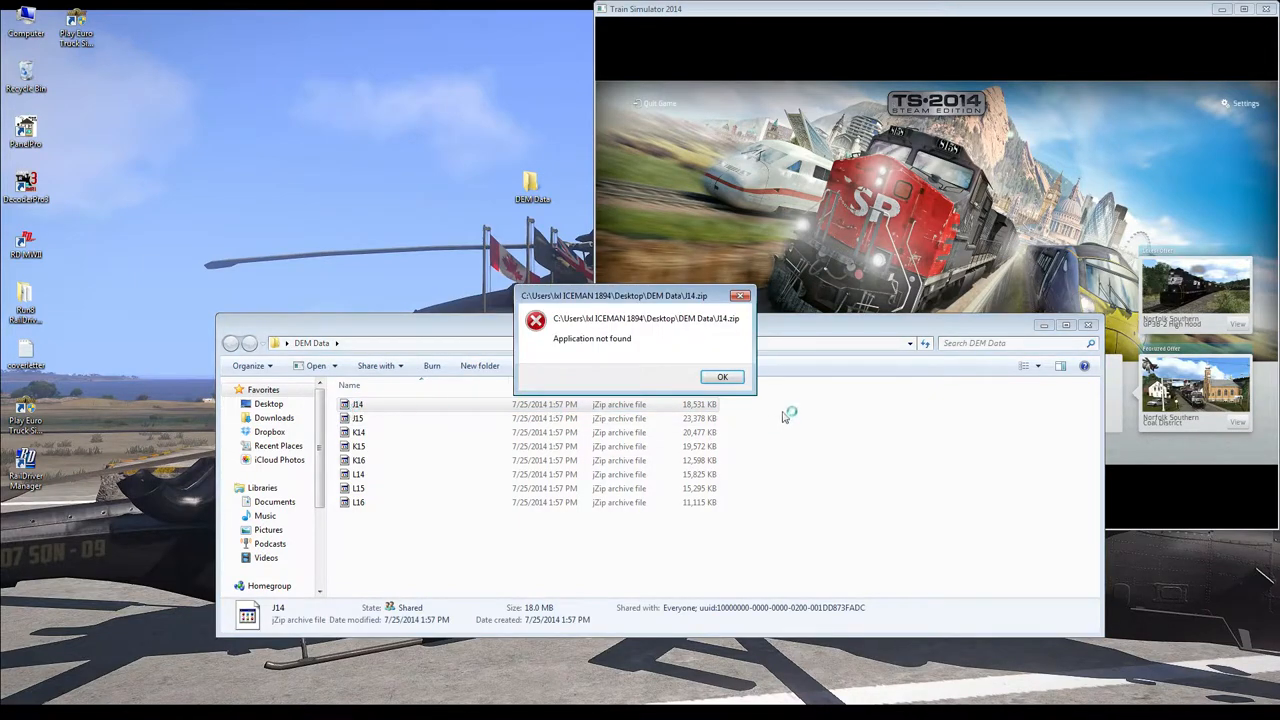
{"action": "left_click", "coordinate": [722, 377]}
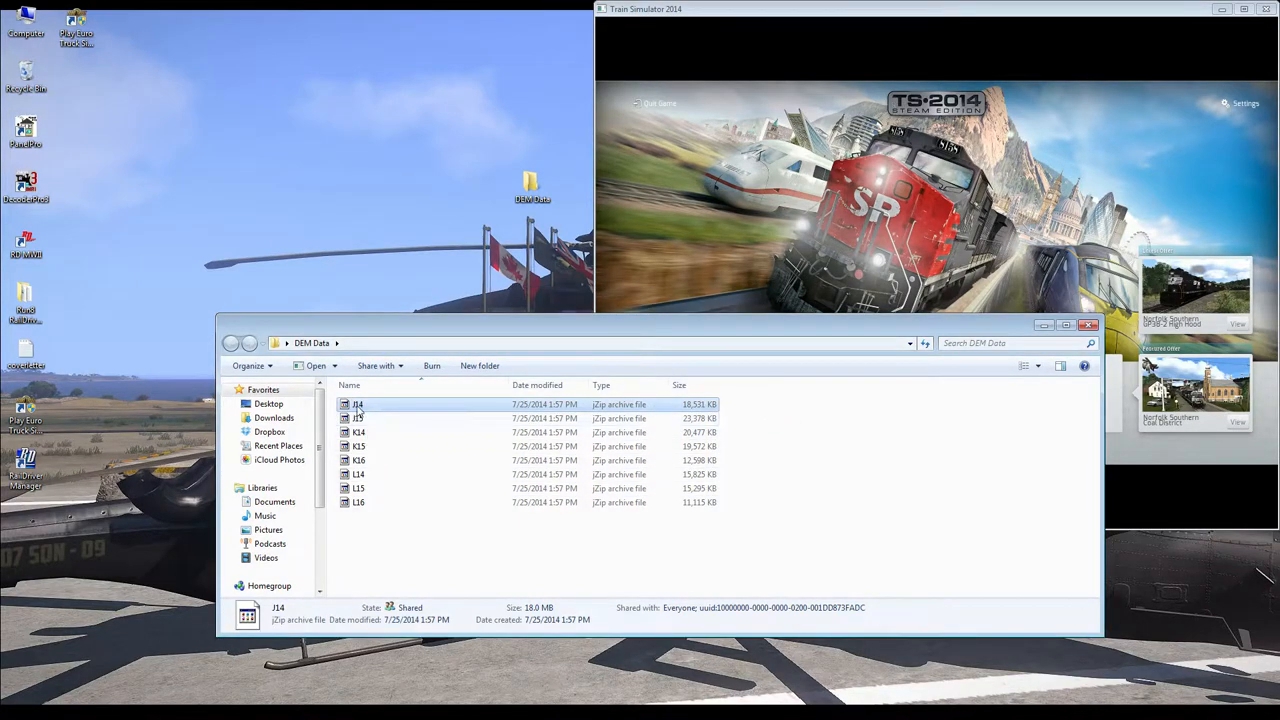
{"action": "right_click", "coordinate": [357, 404]}
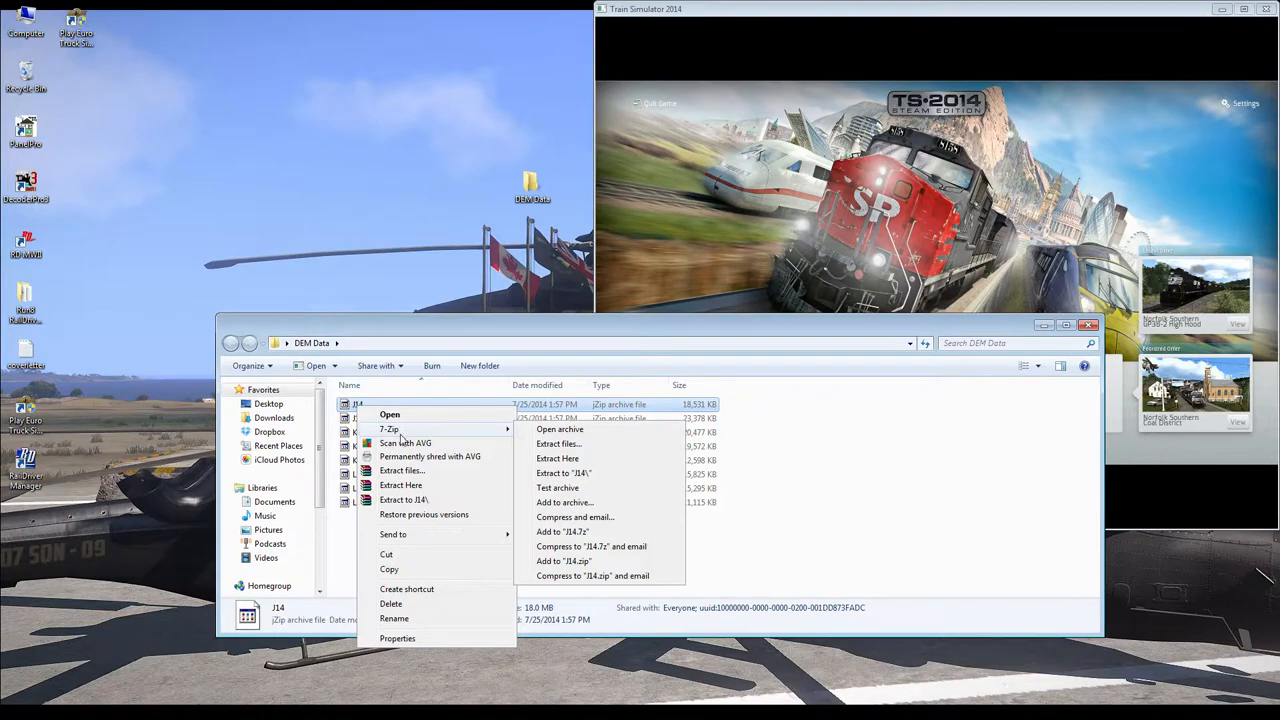
{"action": "mouse_move", "coordinate": [402, 470]}
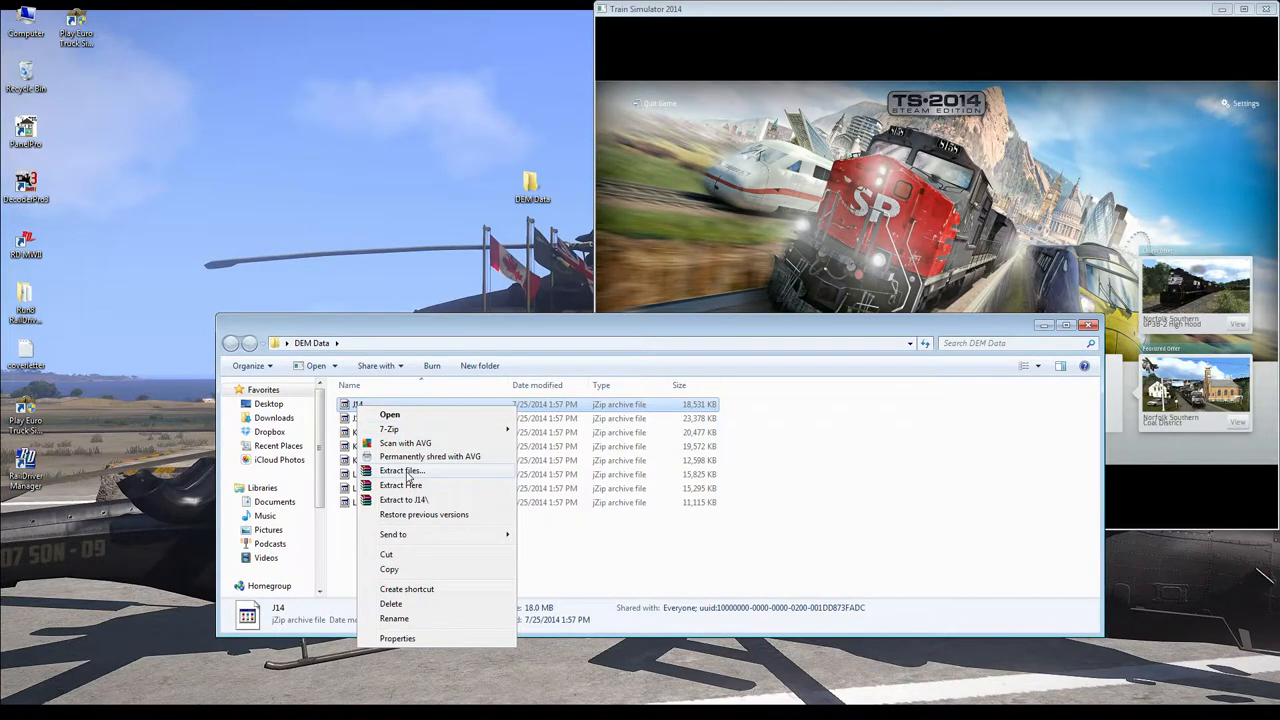
{"action": "mouse_move", "coordinate": [425, 462]}
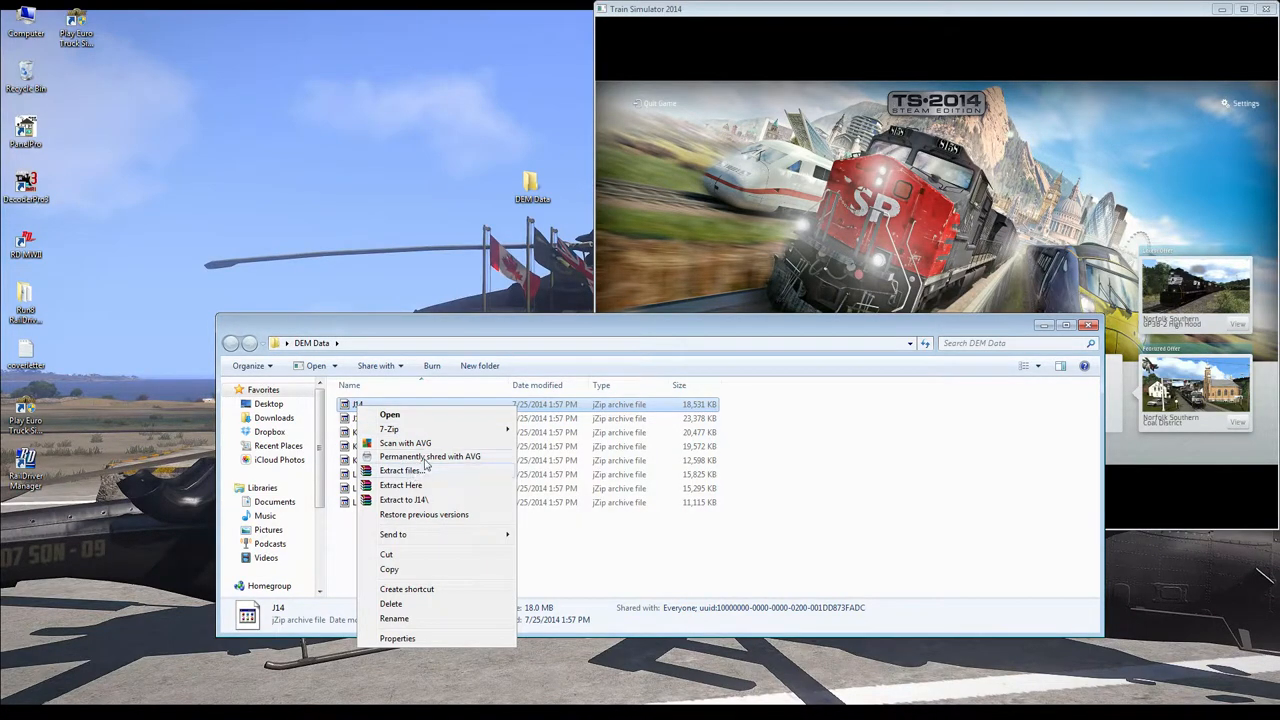
{"action": "left_click", "coordinate": [389, 415]}
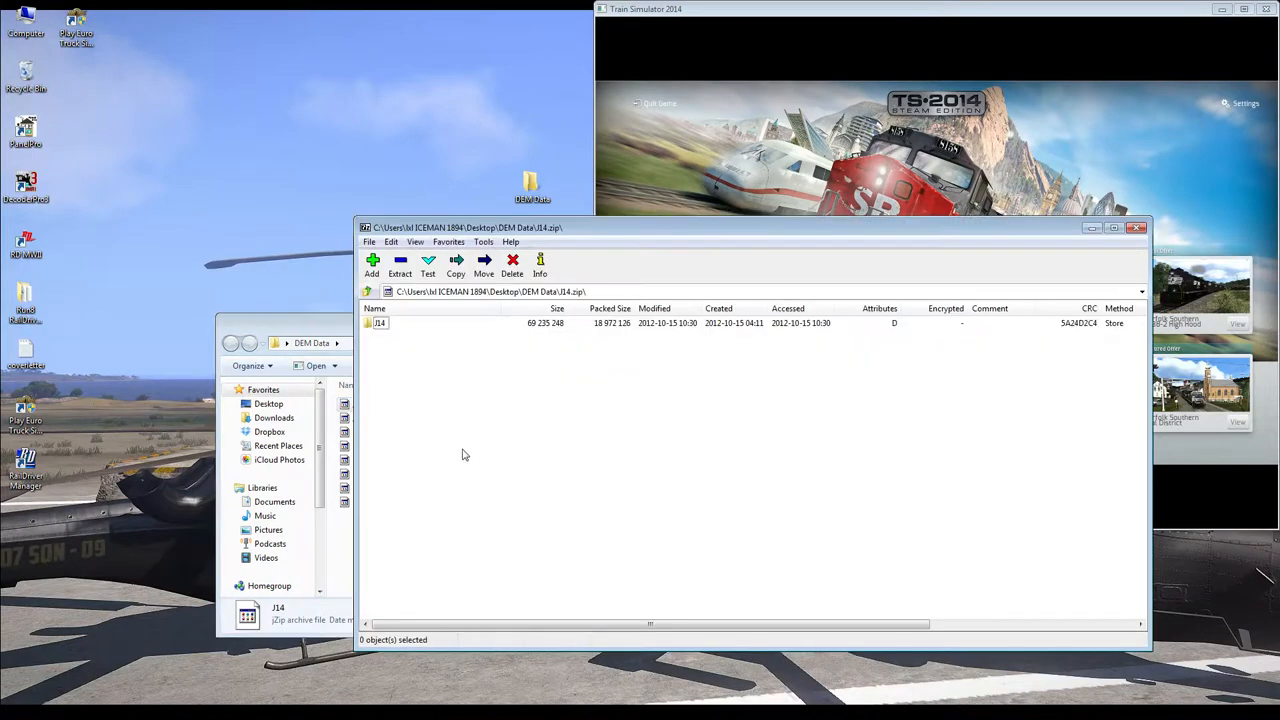
Step: Extract the J14 .hgt tiles to steamapps\common\RailWorks\DEM\SRTM
{"action": "double_click", "coordinate": [379, 322]}
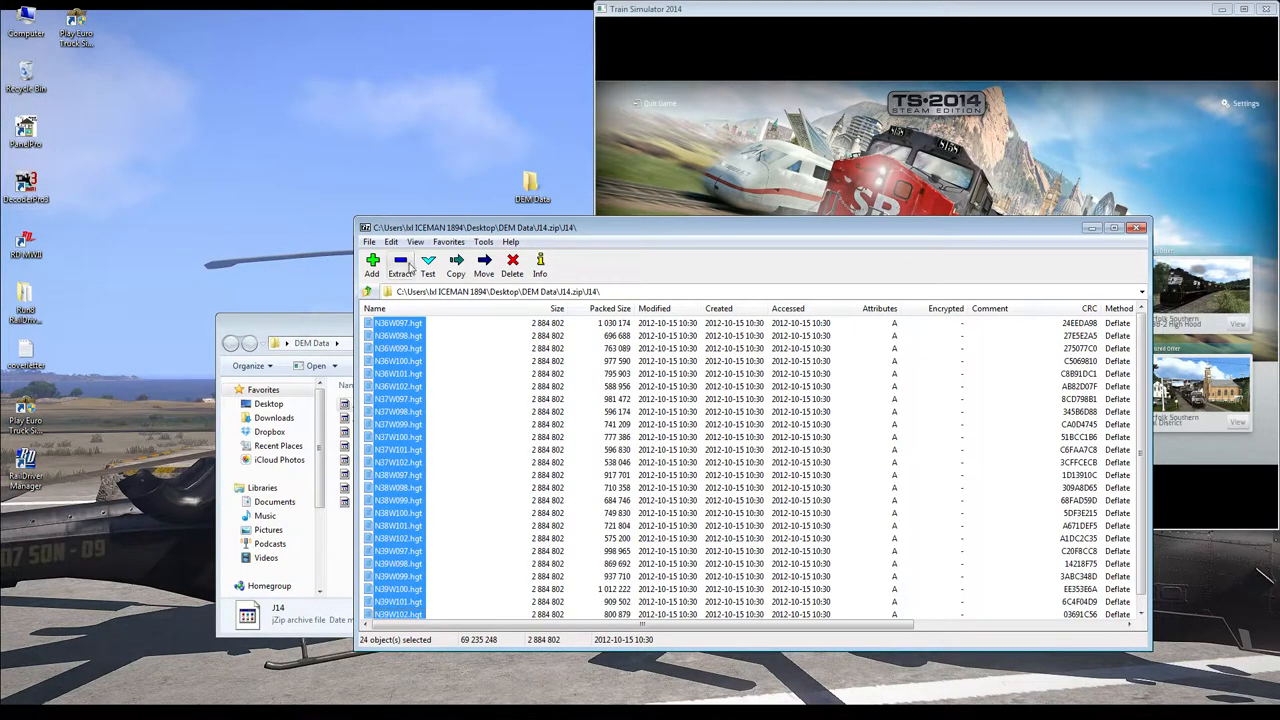
{"action": "left_click", "coordinate": [455, 265]}
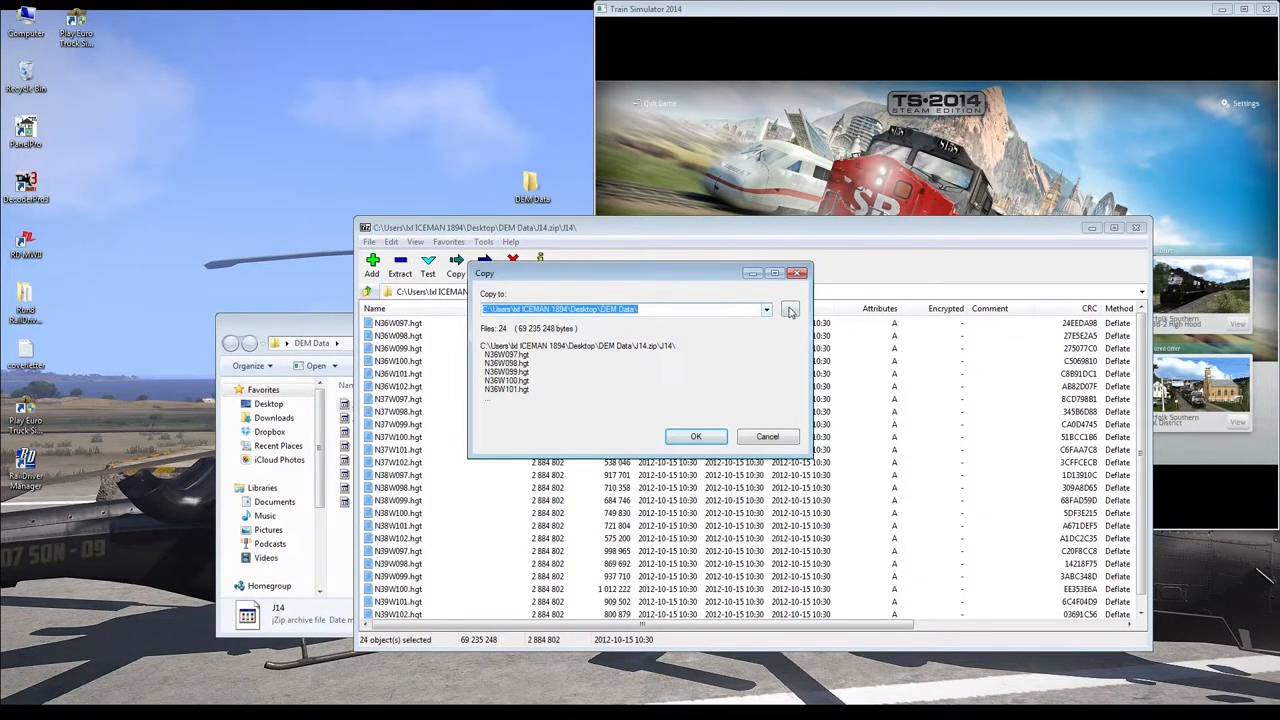
{"action": "left_click", "coordinate": [790, 310]}
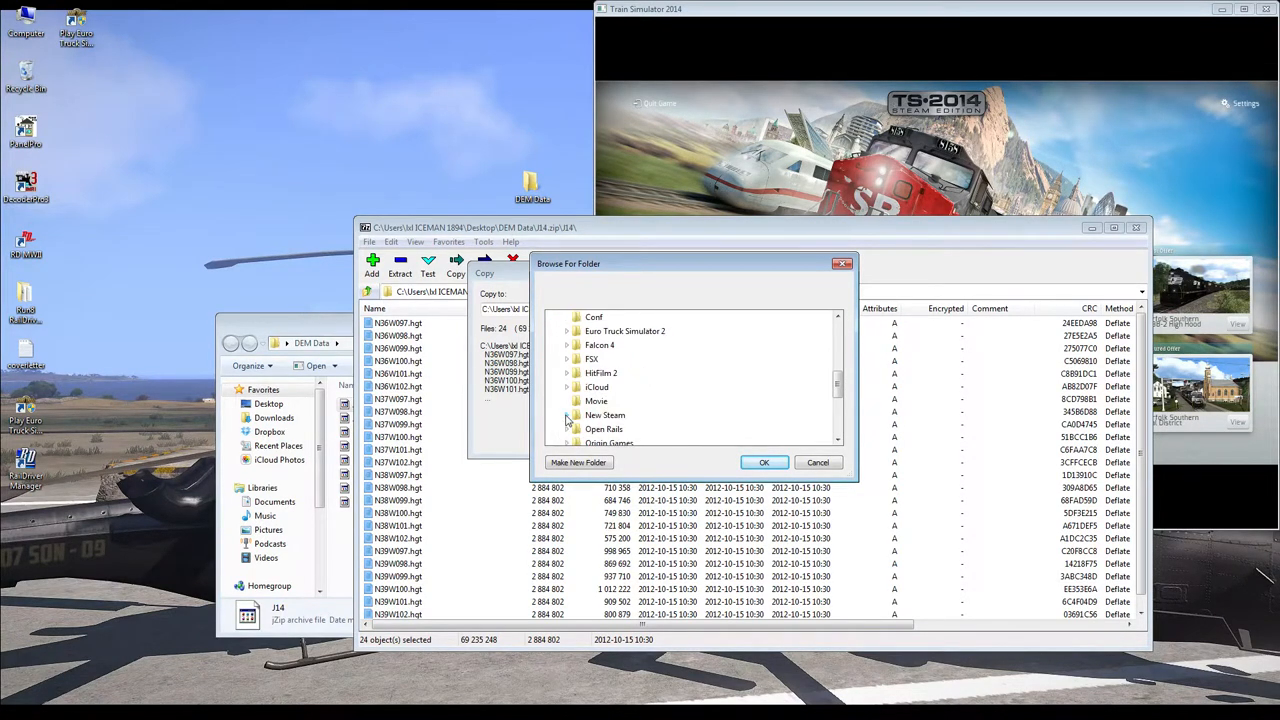
{"action": "left_click", "coordinate": [569, 415]}
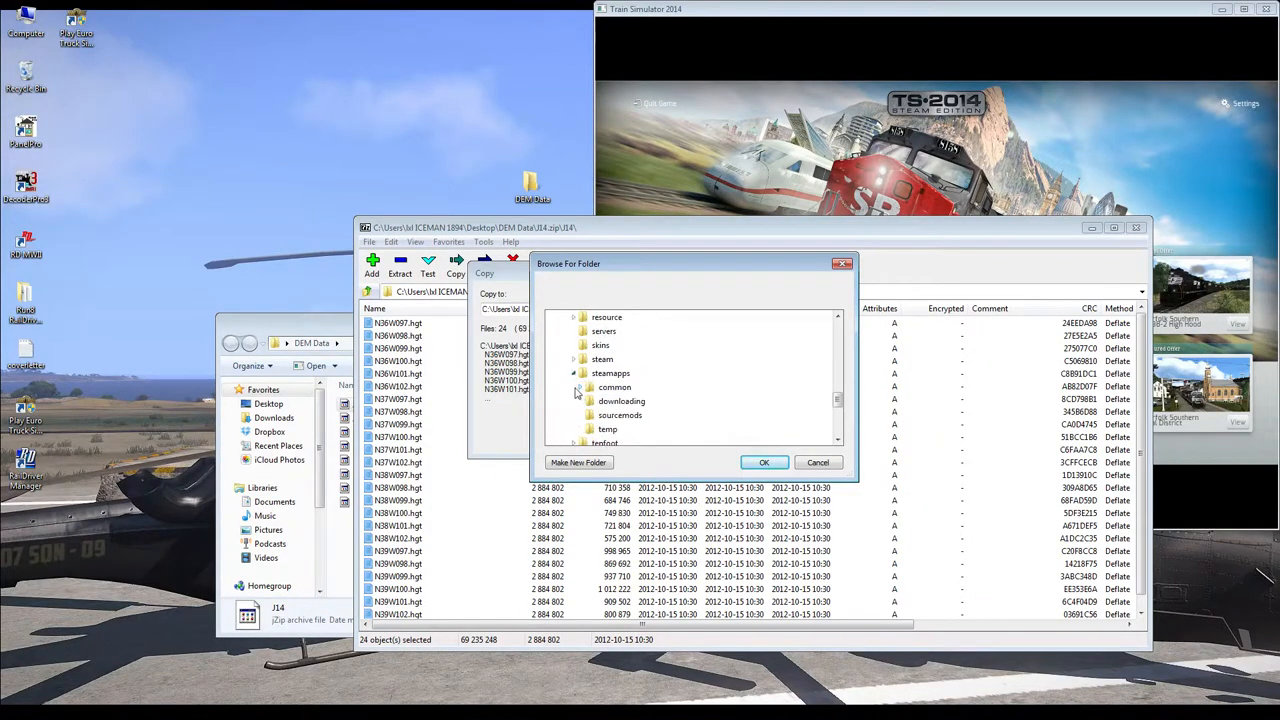
{"action": "left_click", "coordinate": [576, 387]}
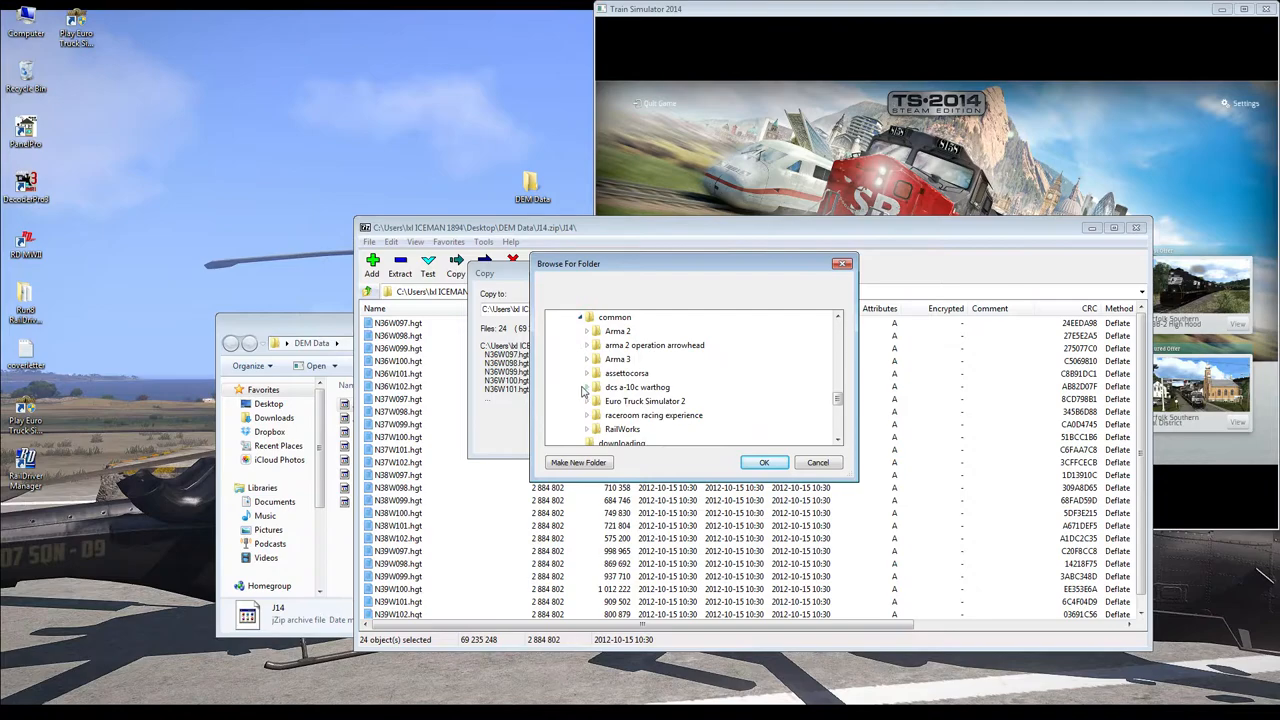
{"action": "left_click", "coordinate": [590, 429]}
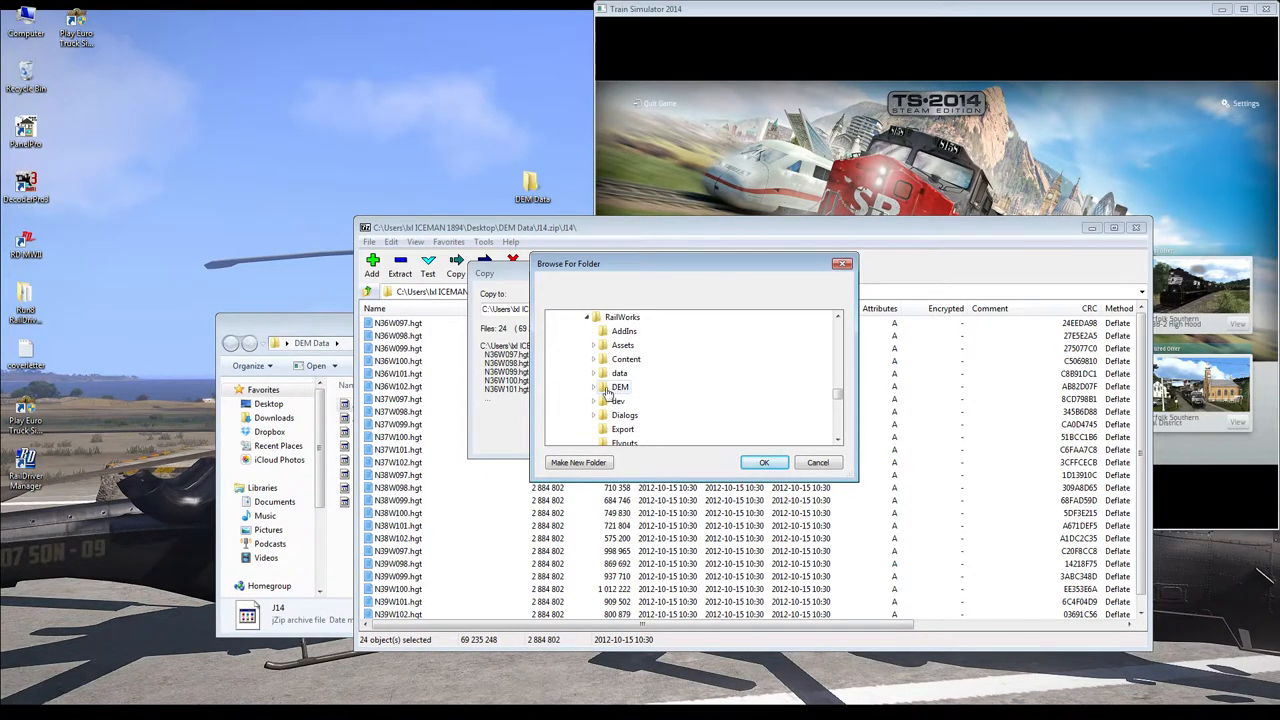
{"action": "left_click", "coordinate": [594, 386]}
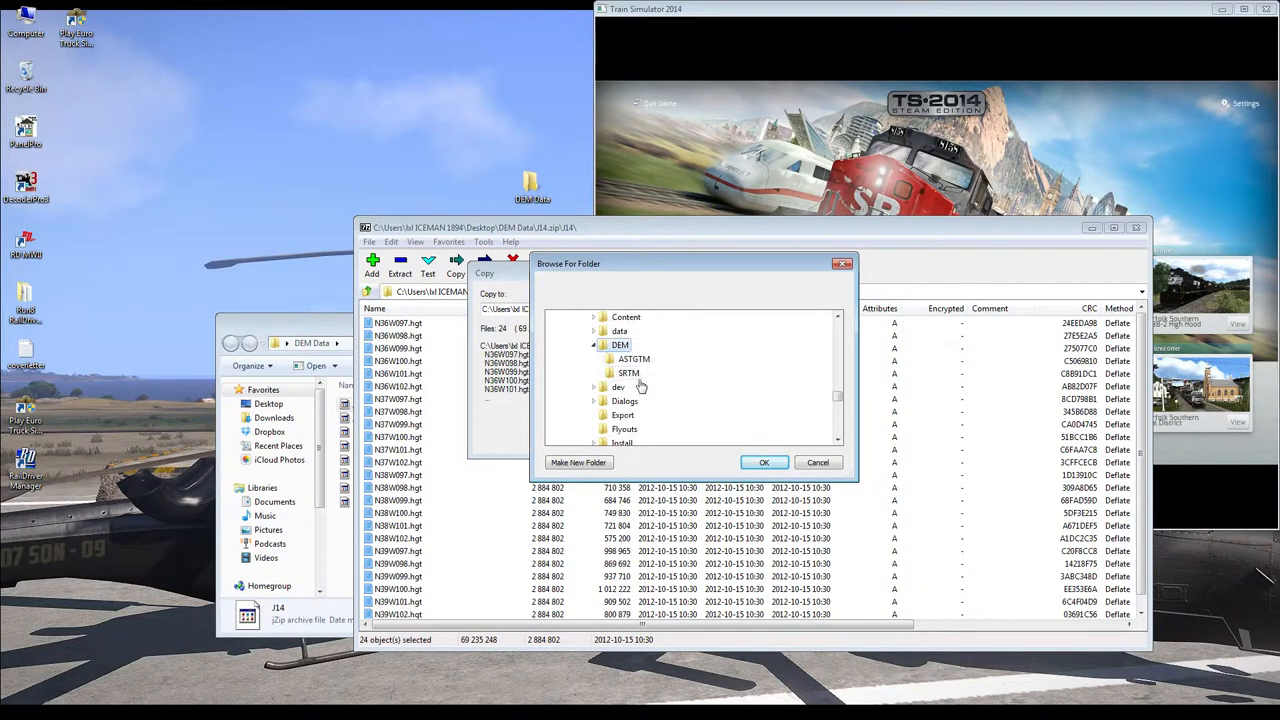
{"action": "left_click", "coordinate": [626, 373]}
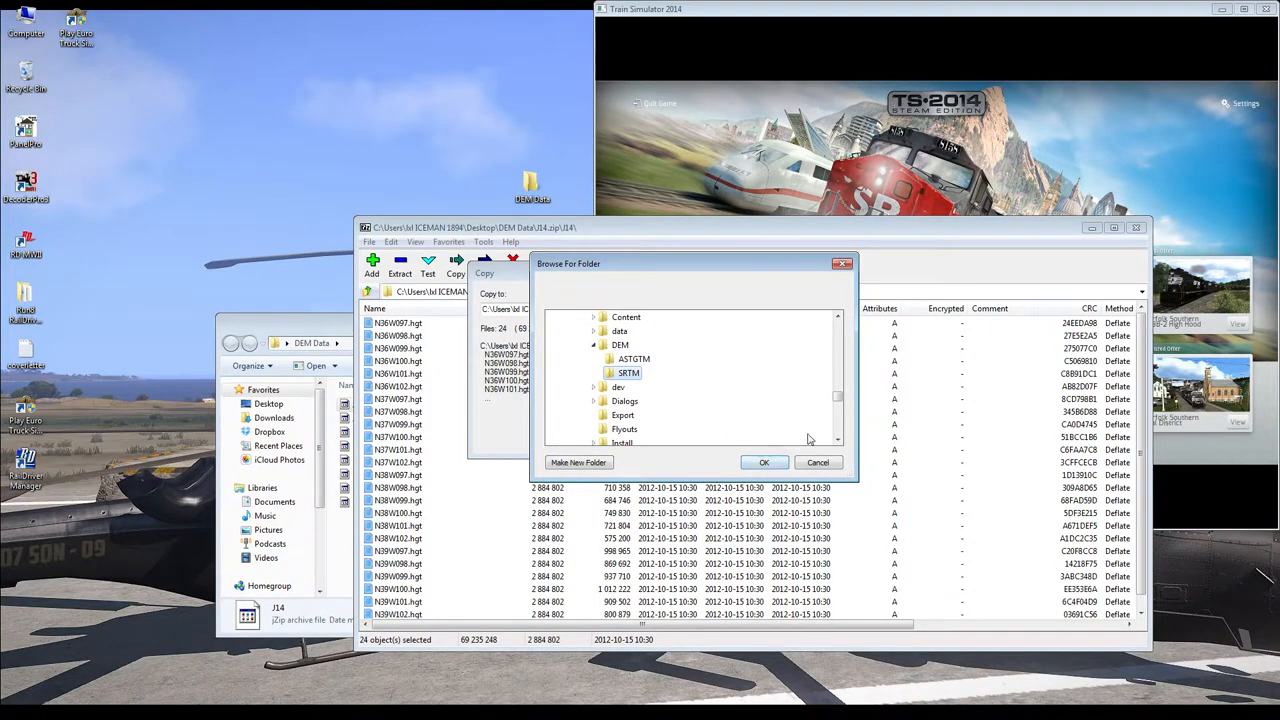
{"action": "left_click", "coordinate": [764, 462]}
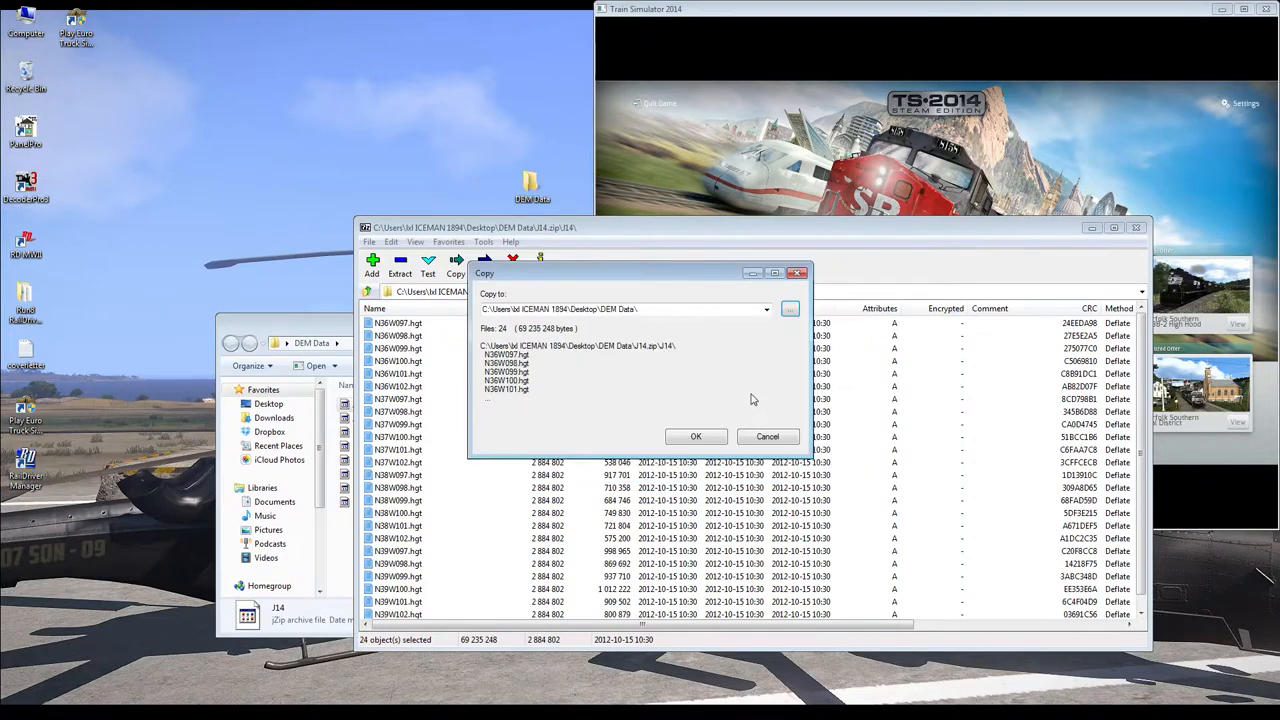
{"action": "left_click", "coordinate": [696, 437]}
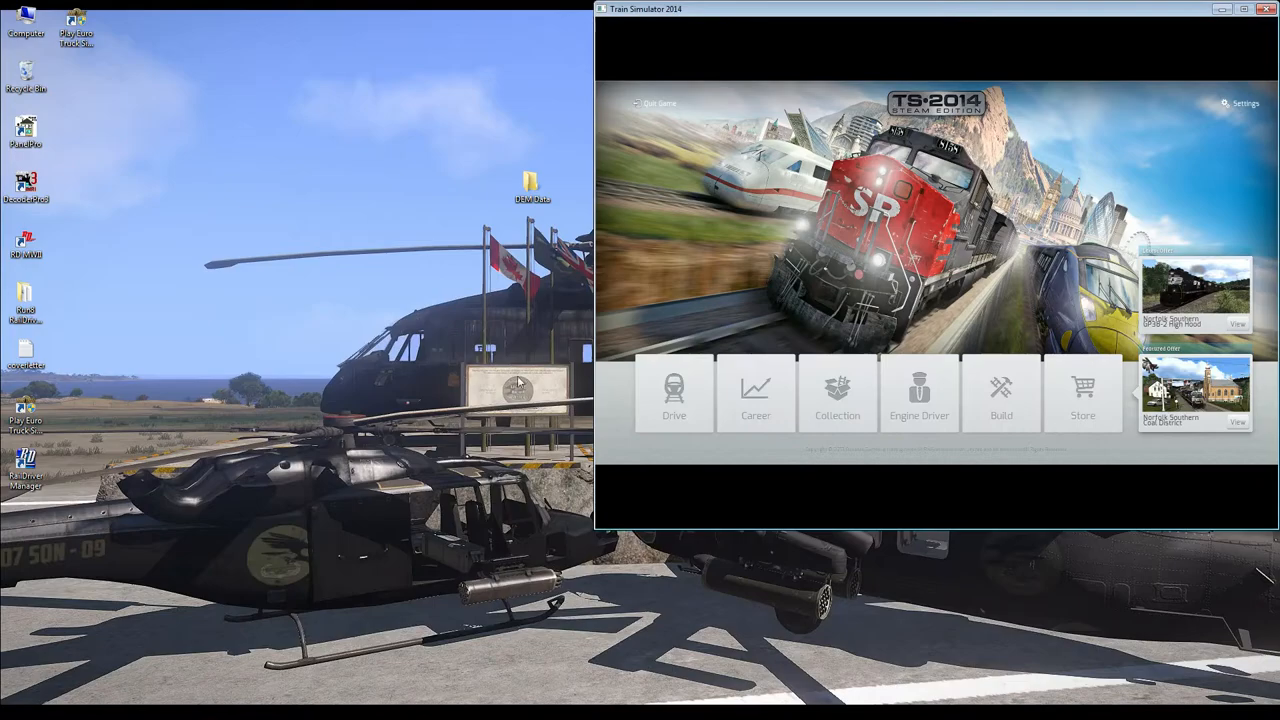
{"action": "mouse_move", "coordinate": [613, 362]}
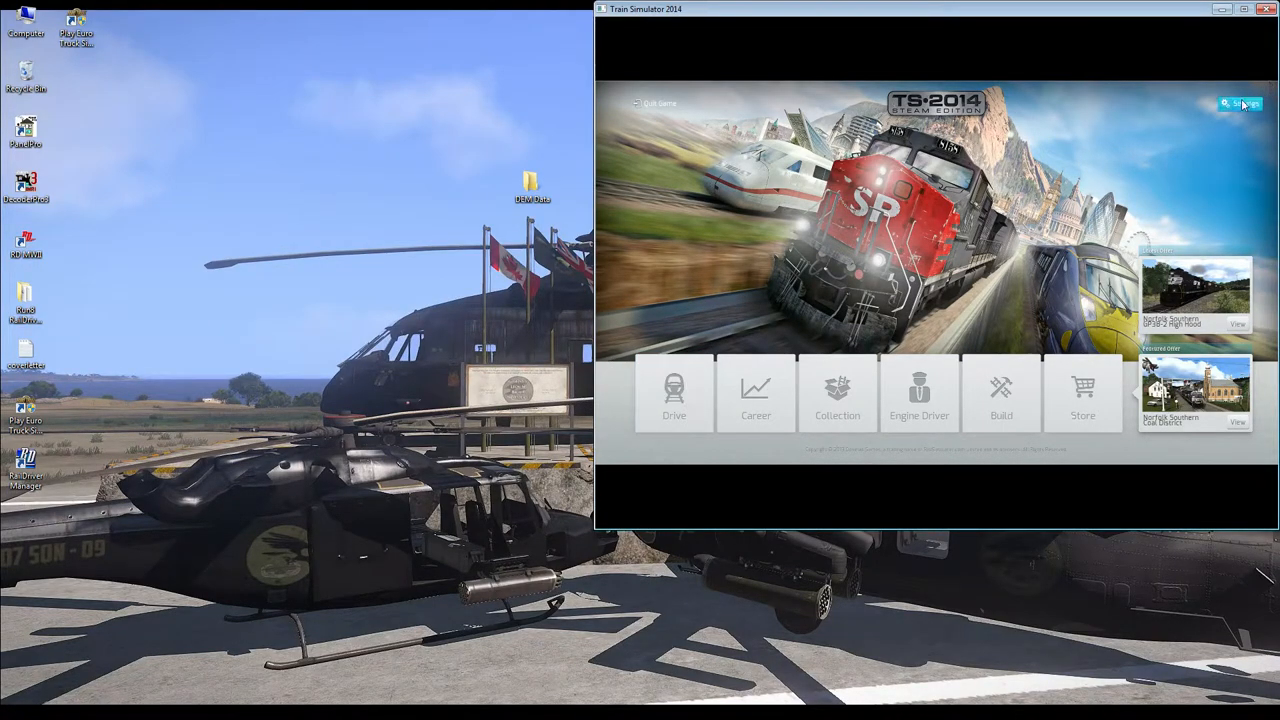
Step: Open Settings, then the Graphics options, from Train Simulator's main menu
{"action": "left_click", "coordinate": [1235, 100]}
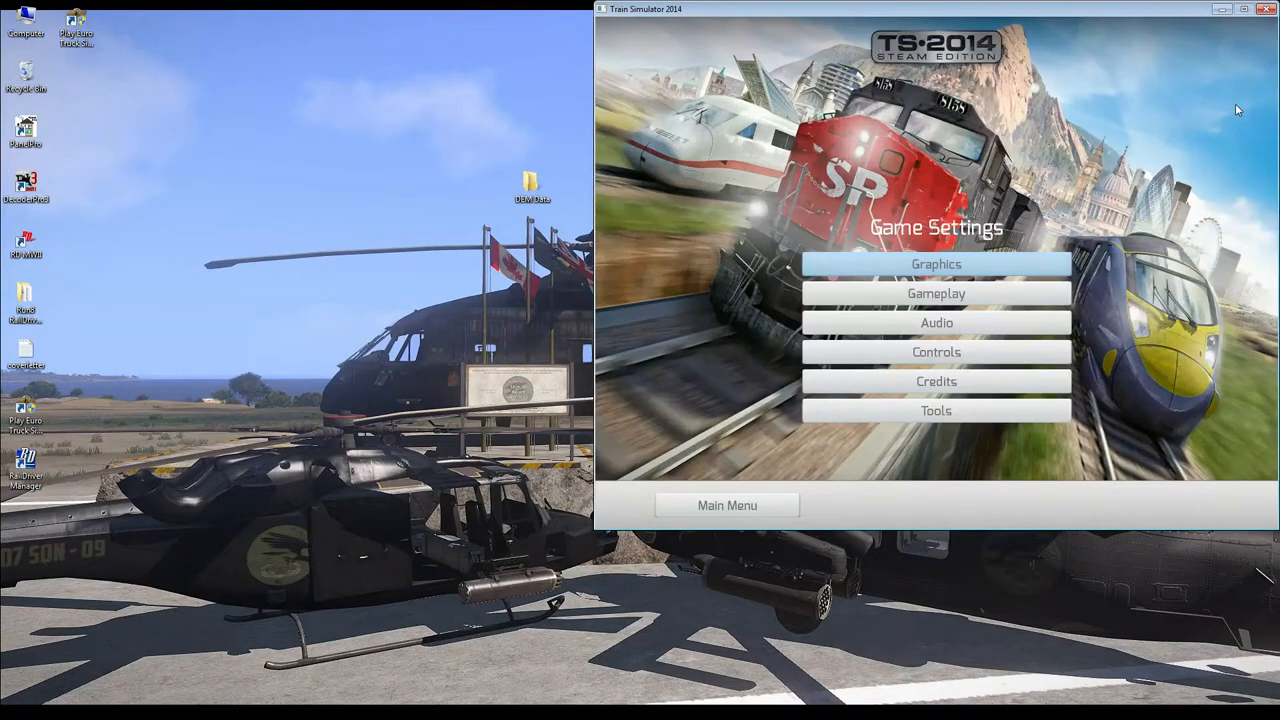
{"action": "left_click", "coordinate": [935, 263]}
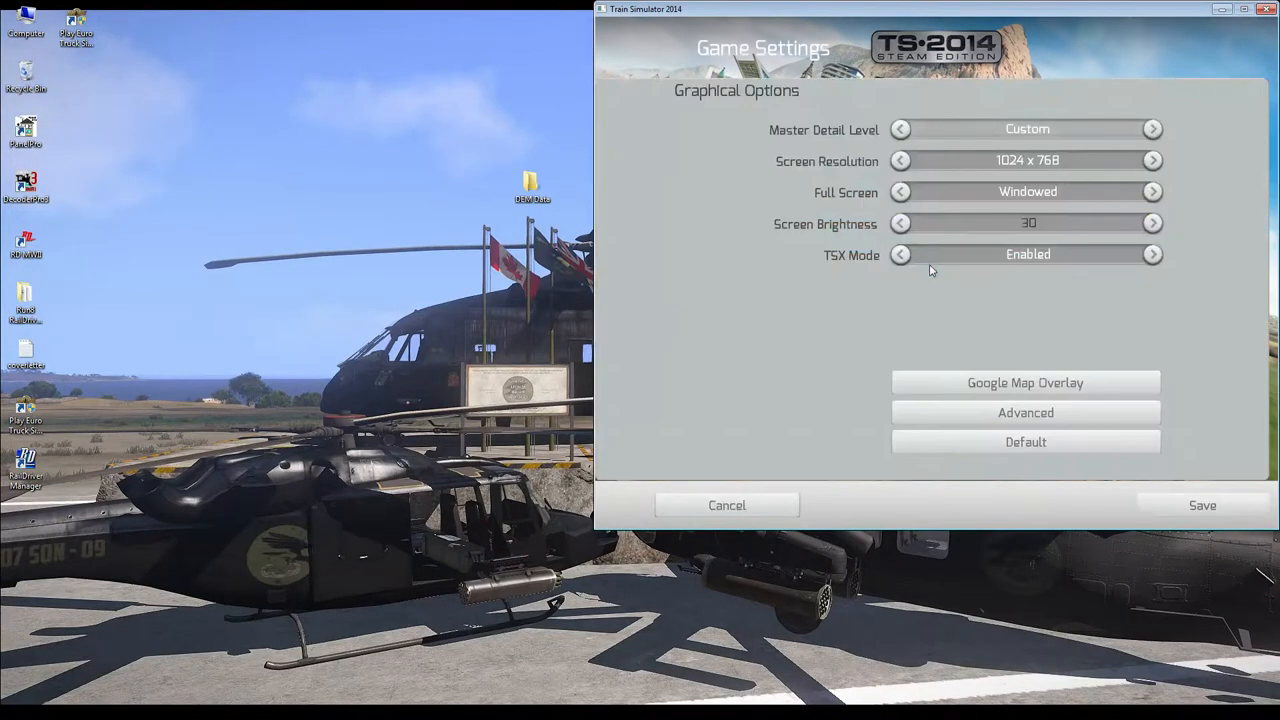
{"action": "mouse_move", "coordinate": [1031, 383]}
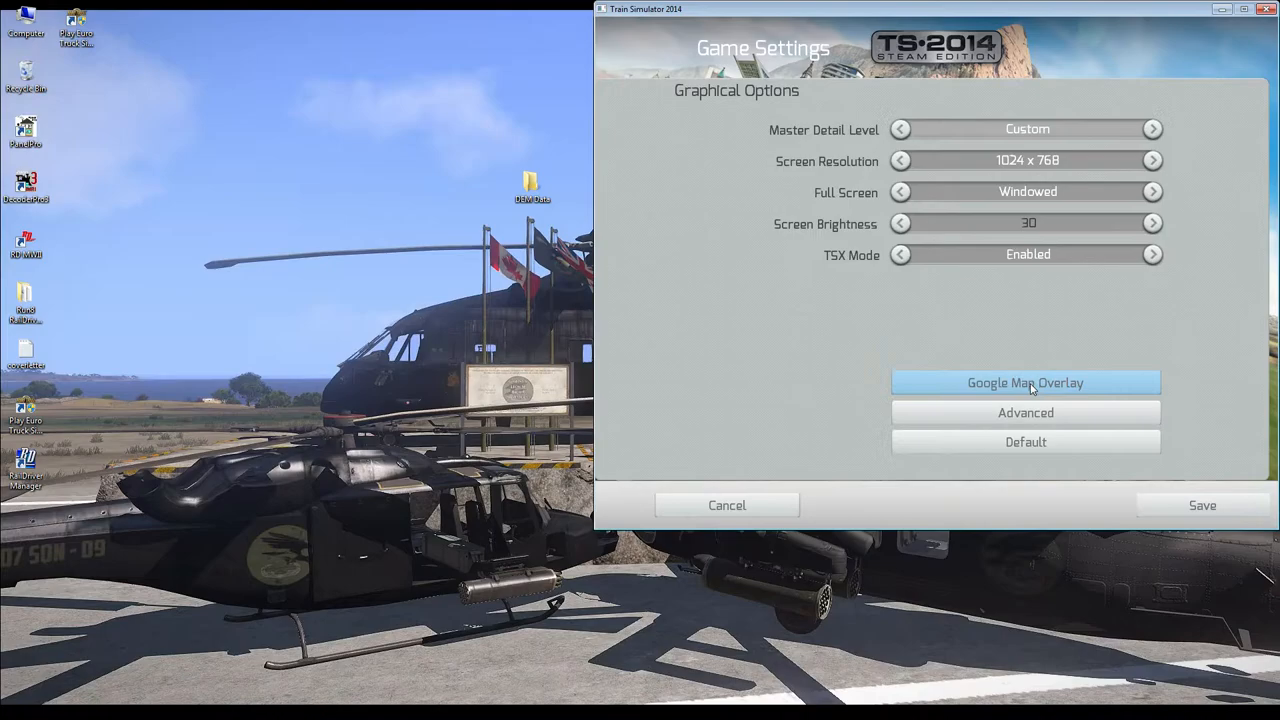
Step: Open the Google Map Overlay settings page from Graphical Options
{"action": "left_click", "coordinate": [1025, 382]}
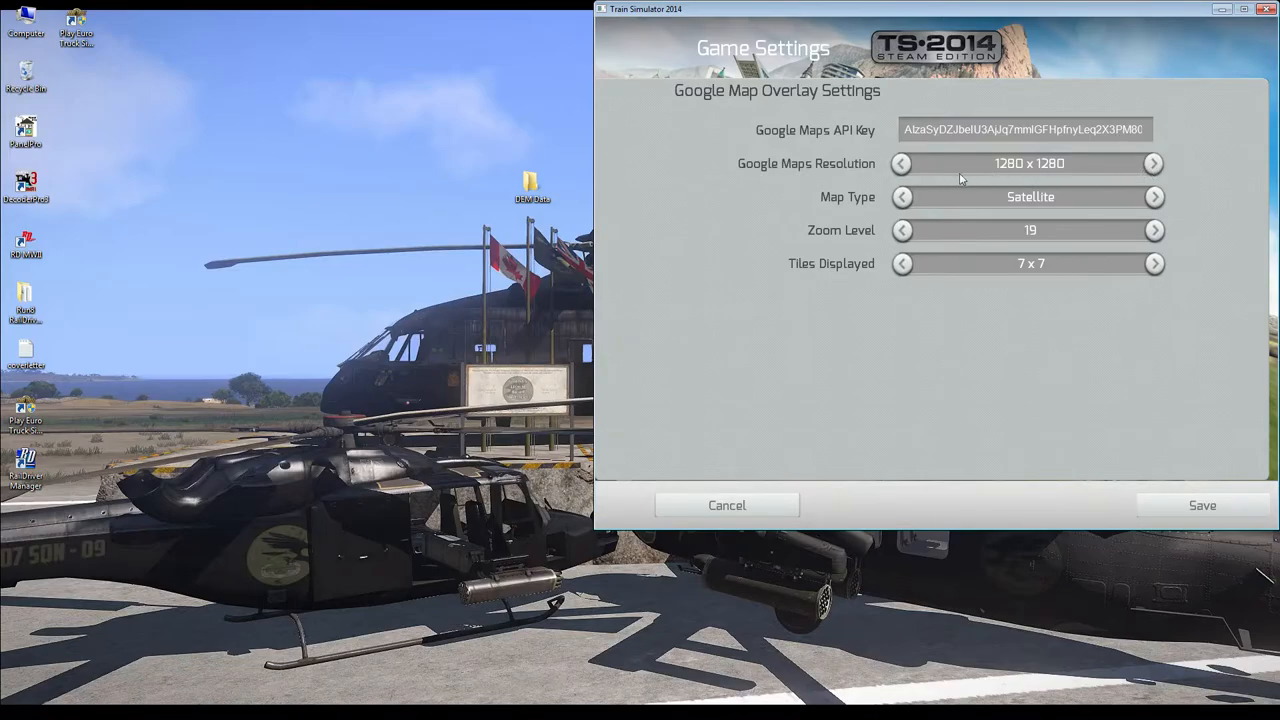
{"action": "mouse_move", "coordinate": [972, 167]}
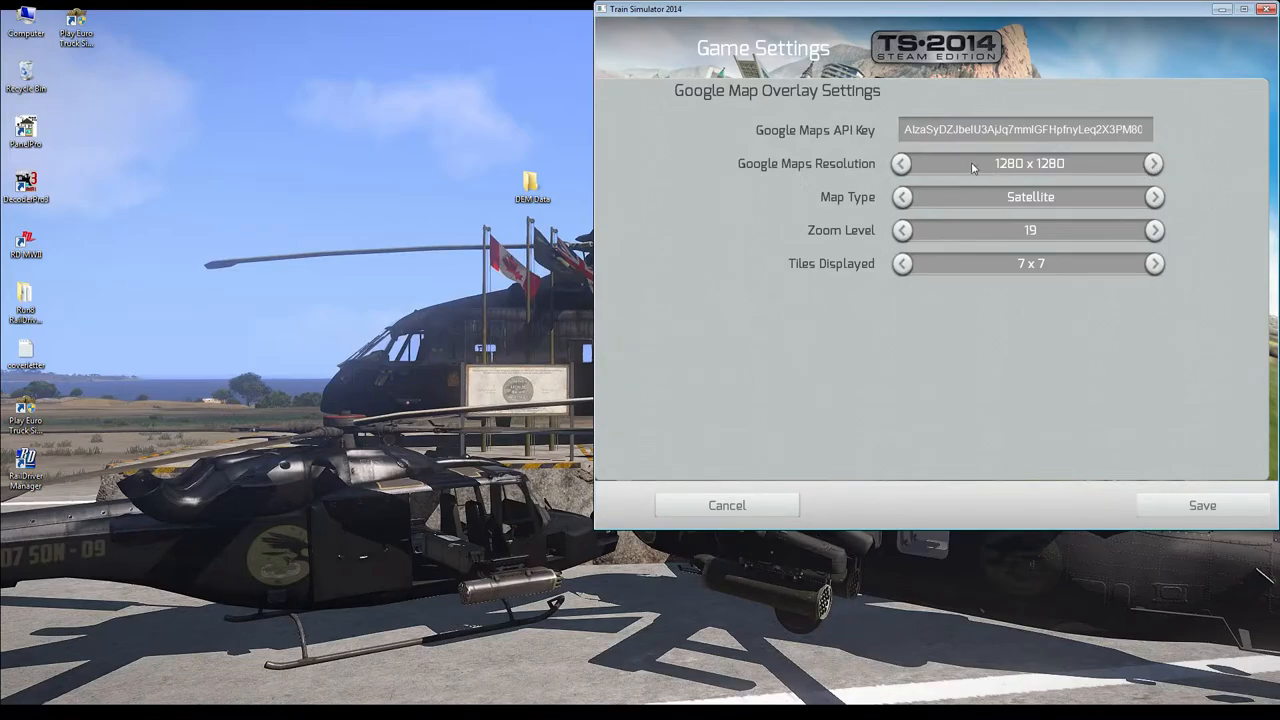
{"action": "mouse_move", "coordinate": [1128, 199]}
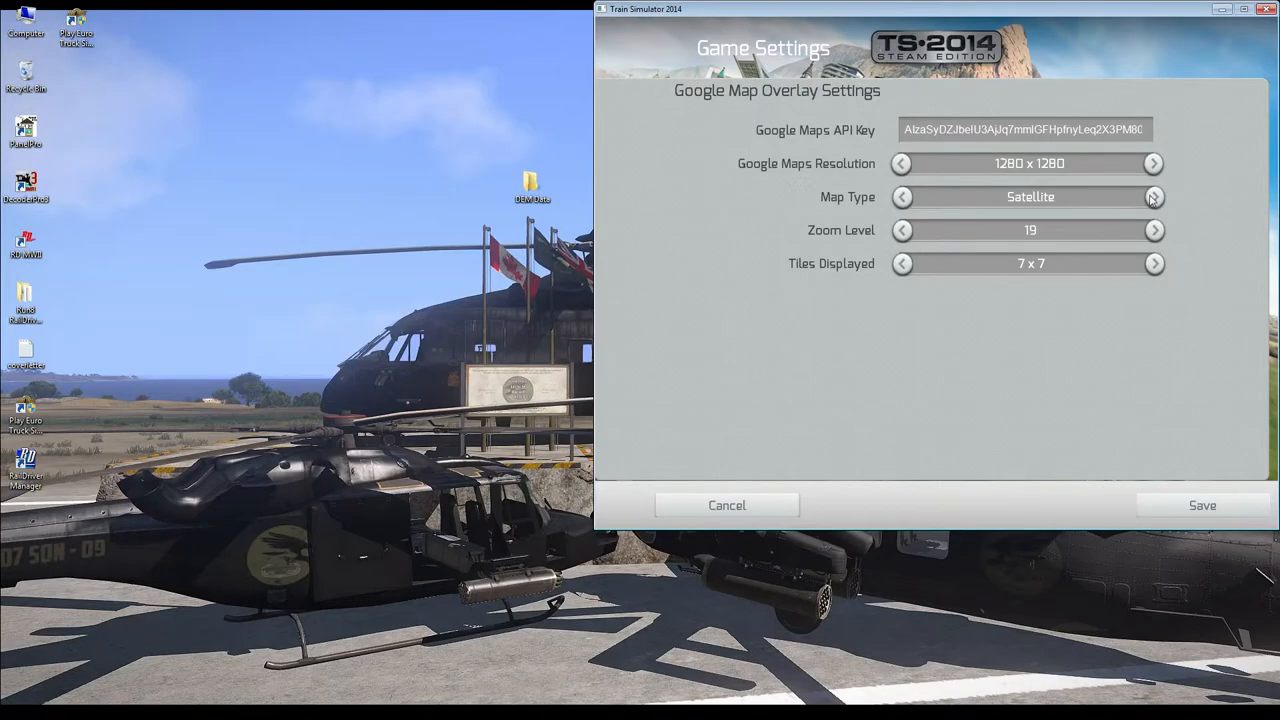
{"action": "mouse_move", "coordinate": [1155, 230]}
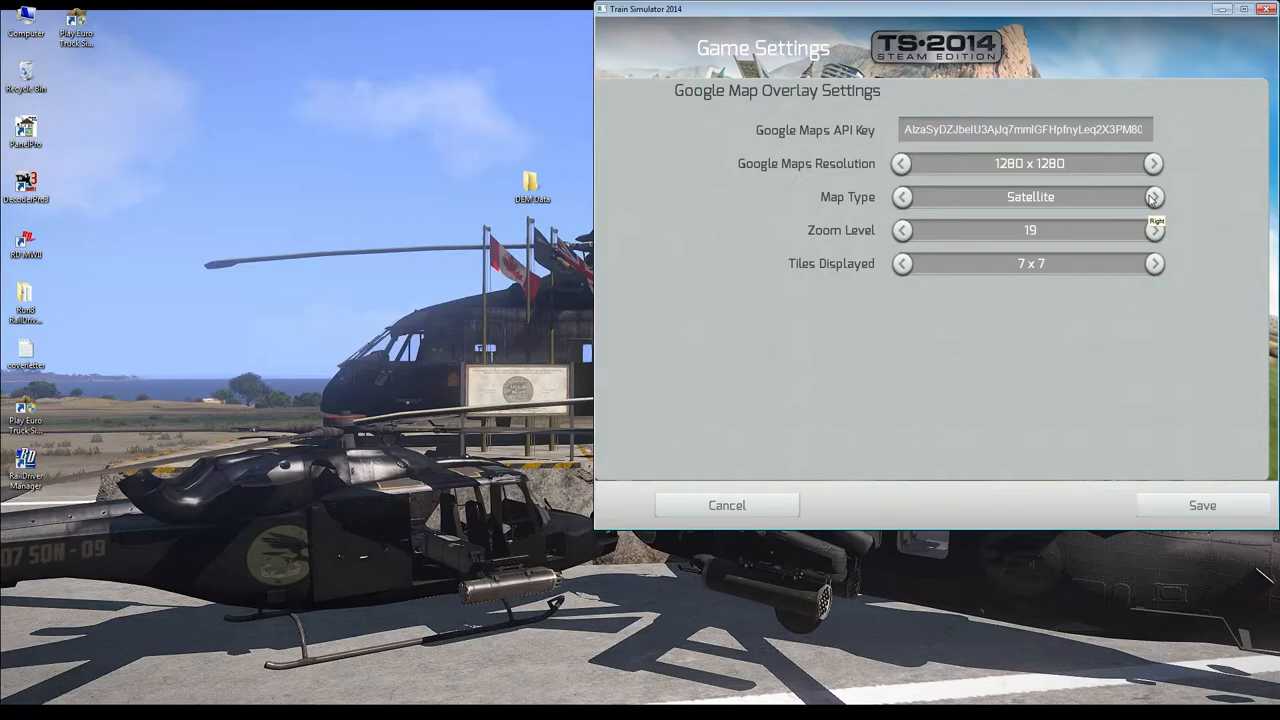
{"action": "mouse_move", "coordinate": [1202, 280]}
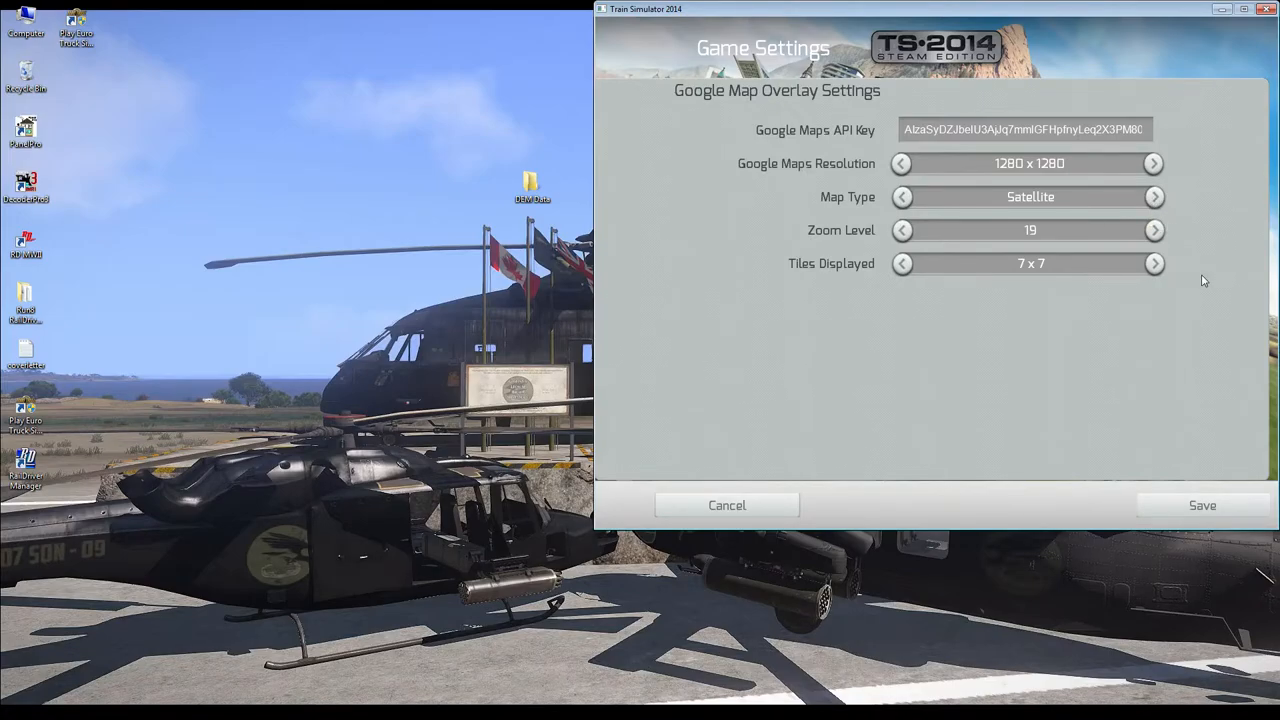
{"action": "mouse_move", "coordinate": [1118, 264]}
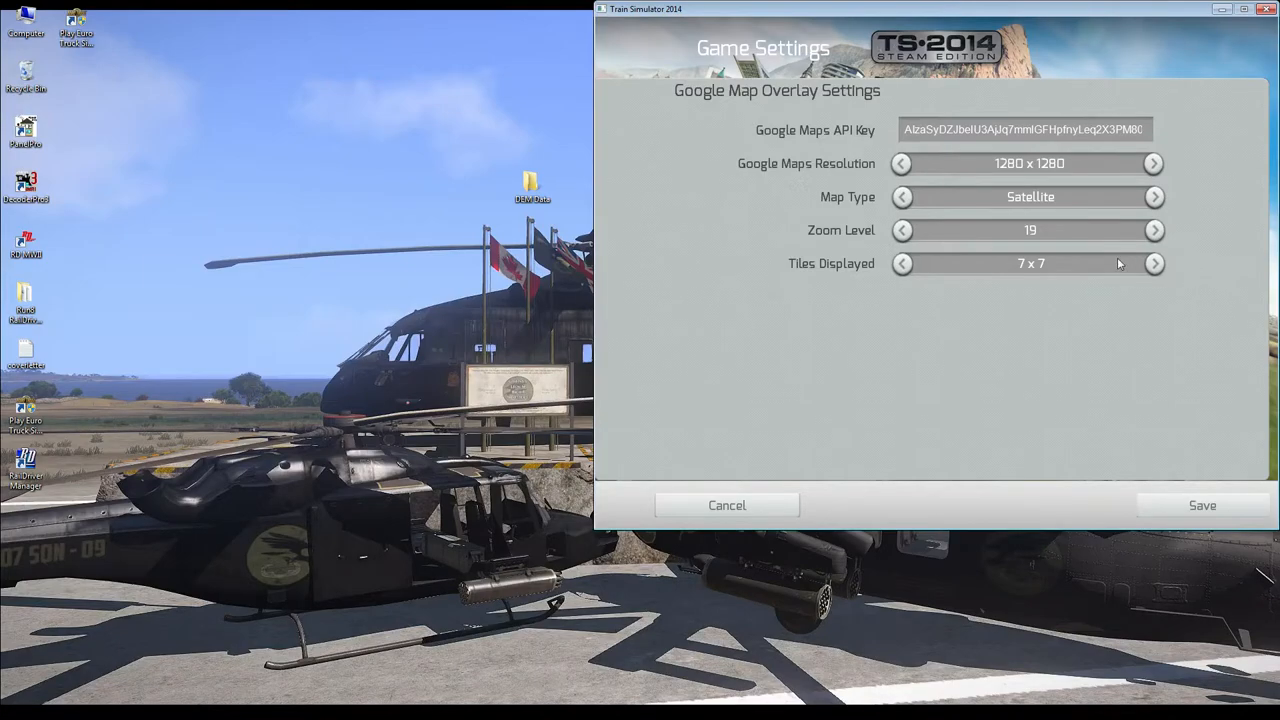
{"action": "mouse_move", "coordinate": [974, 247]}
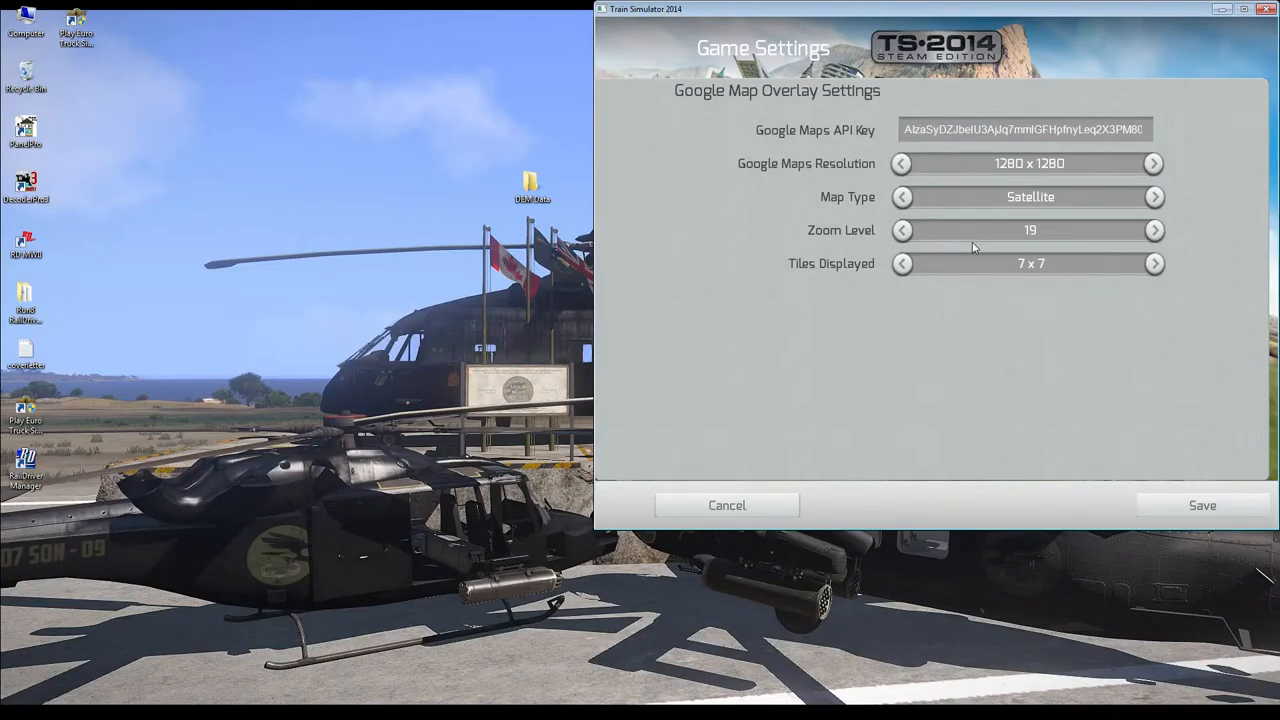
{"action": "mouse_move", "coordinate": [1004, 229]}
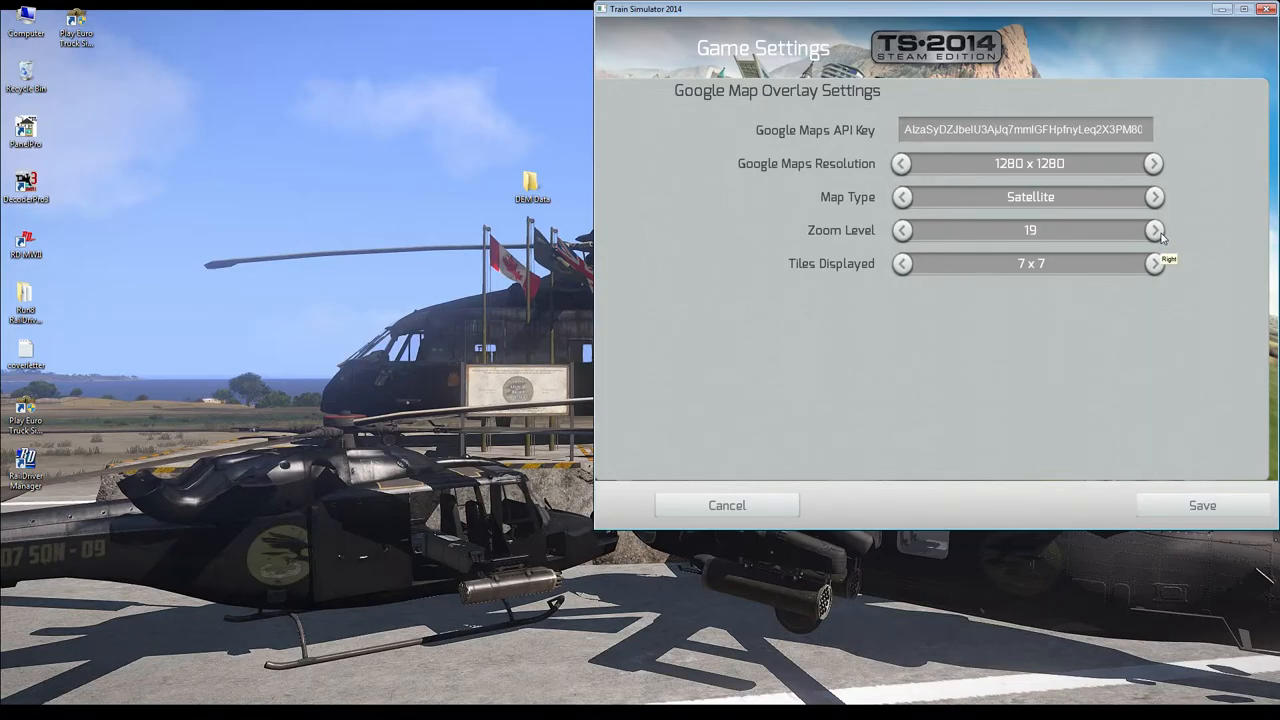
{"action": "mouse_move", "coordinate": [1115, 234]}
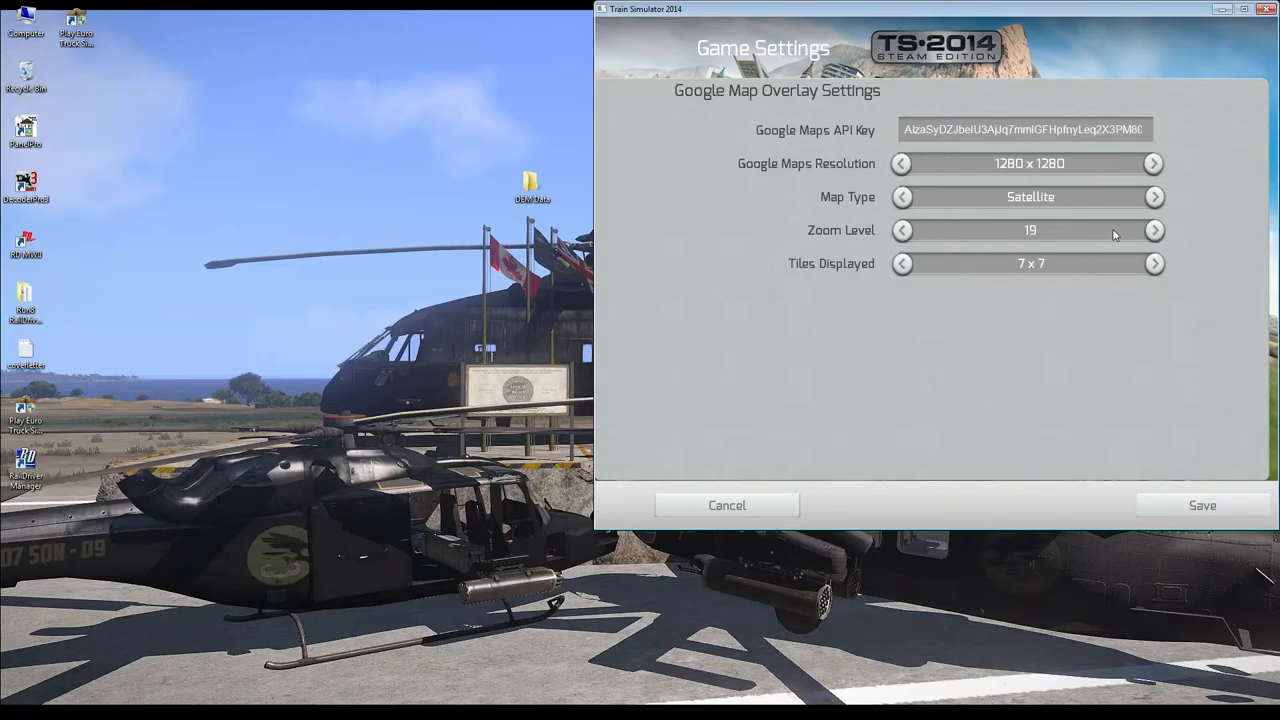
{"action": "mouse_move", "coordinate": [1100, 263]}
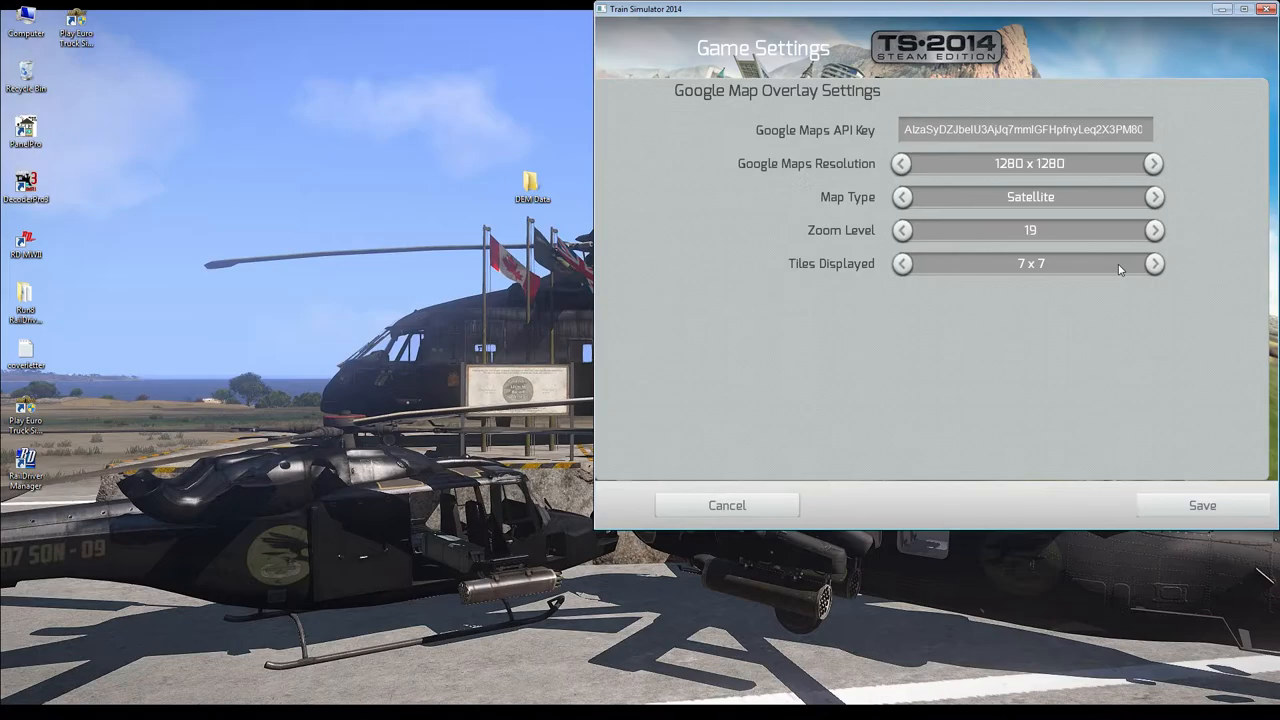
{"action": "mouse_move", "coordinate": [1126, 422]}
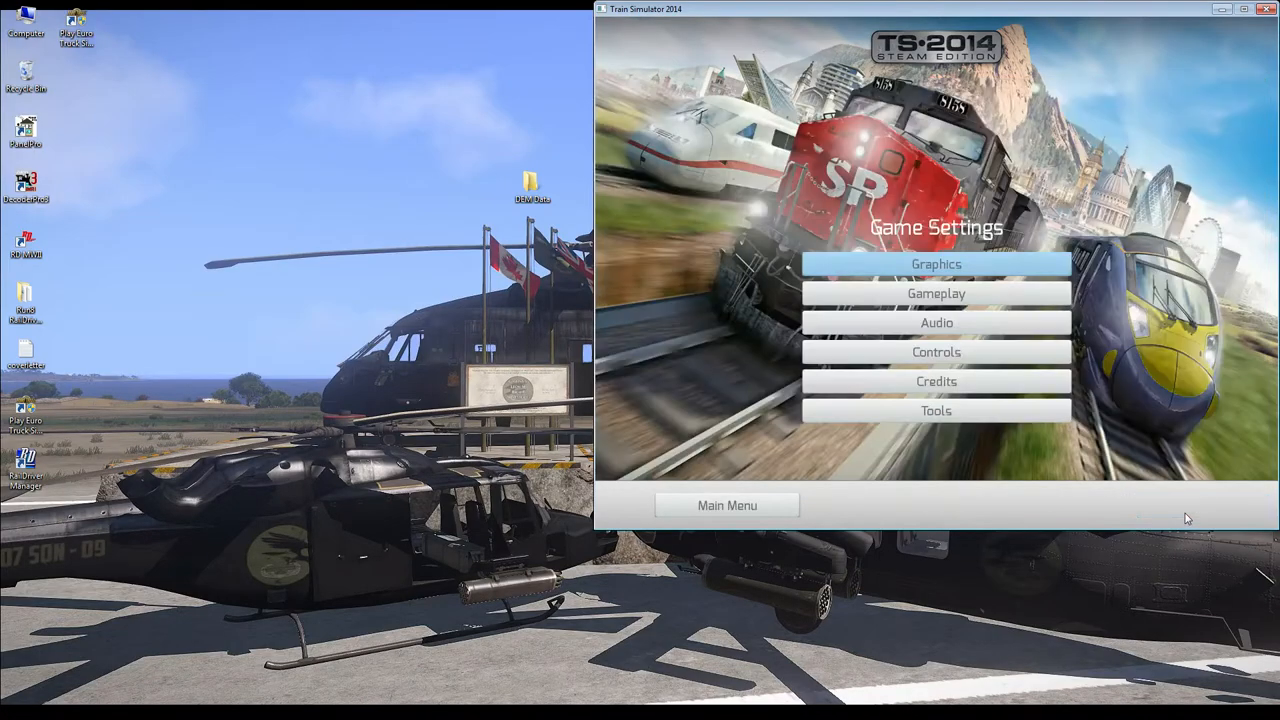
Step: Return to the main menu and start a New Route from the Build menu
{"action": "left_click", "coordinate": [726, 505]}
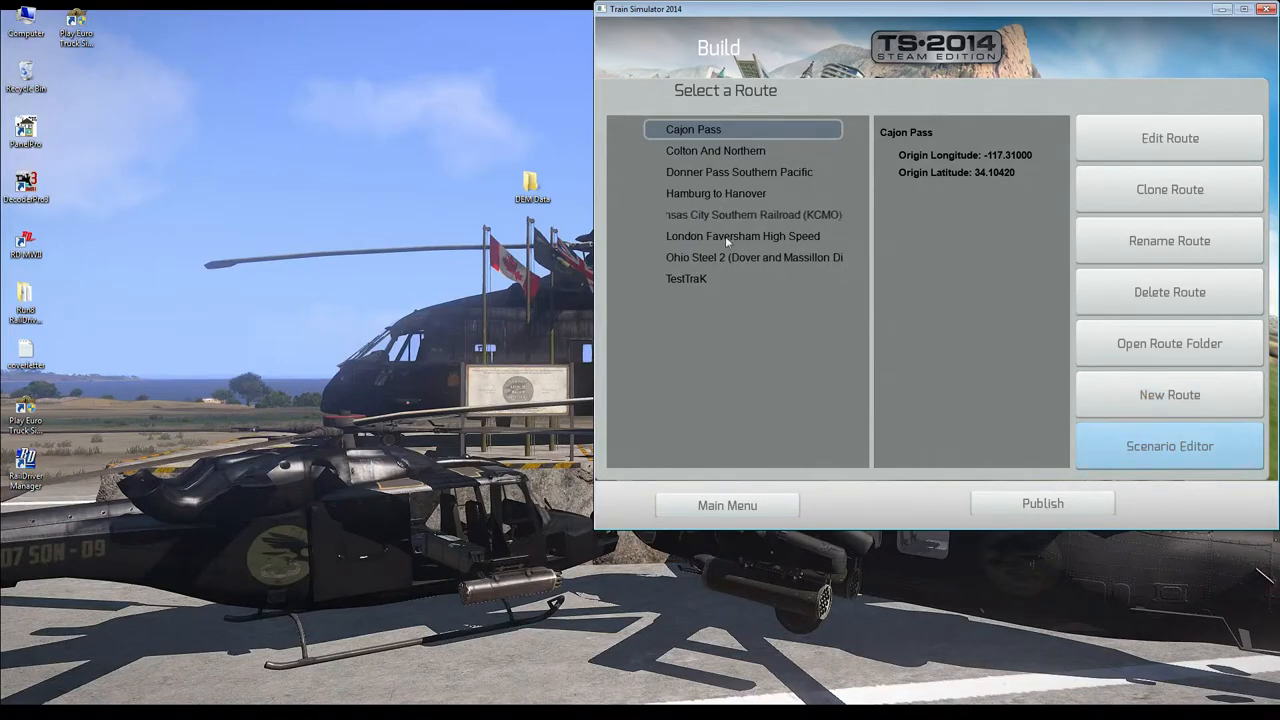
{"action": "mouse_move", "coordinate": [1168, 394]}
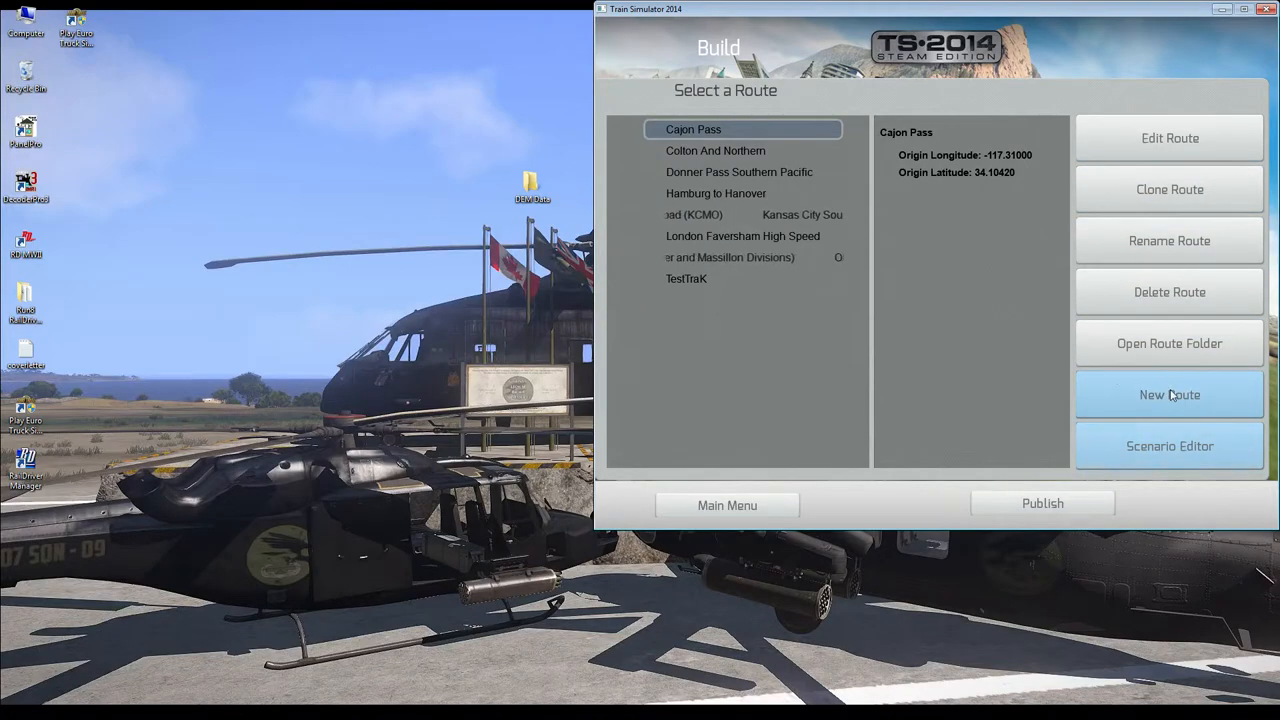
{"action": "left_click", "coordinate": [1168, 394]}
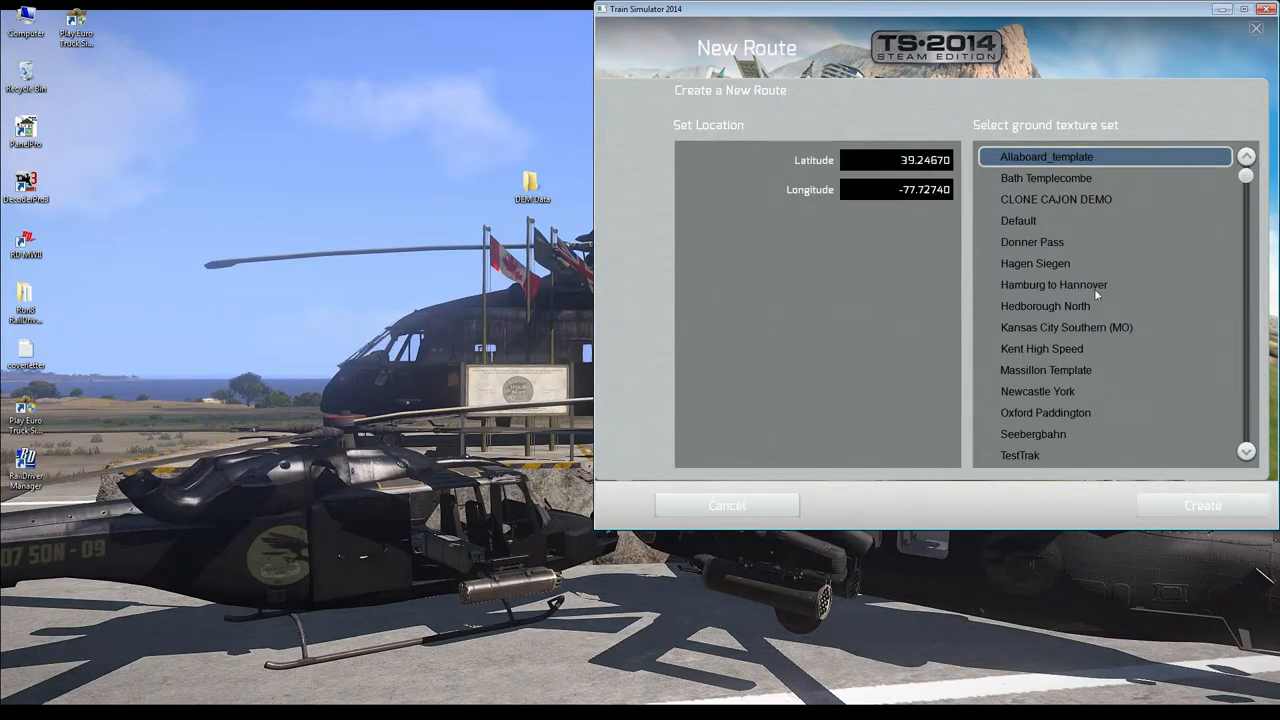
{"action": "left_click", "coordinate": [1018, 220]}
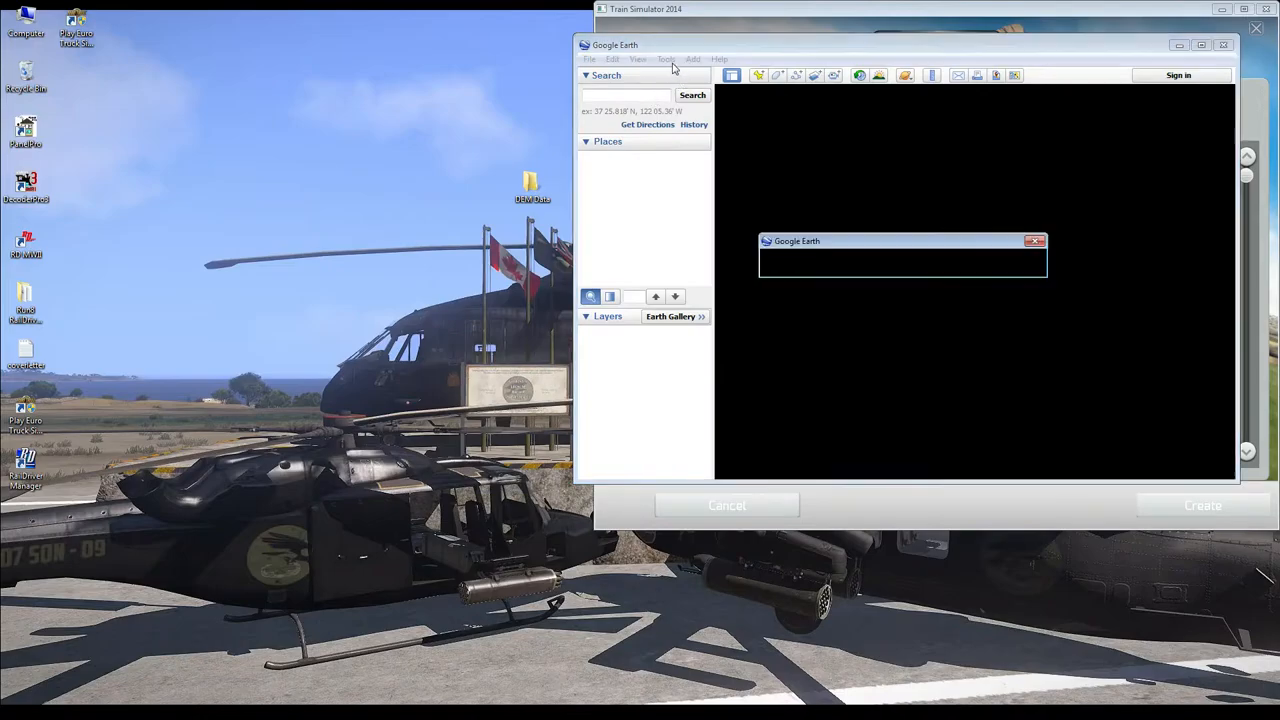
Step: Set Google Earth's Lat/Long display to Decimal Degrees and zoom toward the route location
{"action": "left_click", "coordinate": [663, 59]}
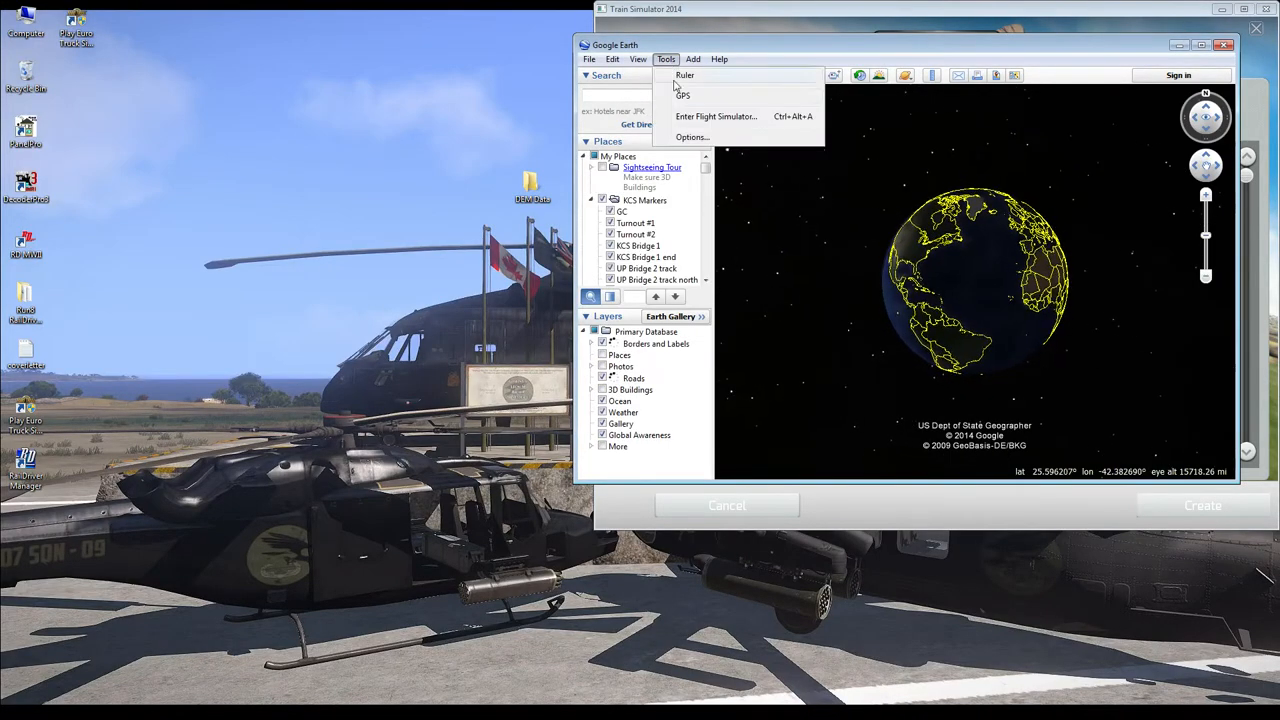
{"action": "left_click", "coordinate": [692, 136]}
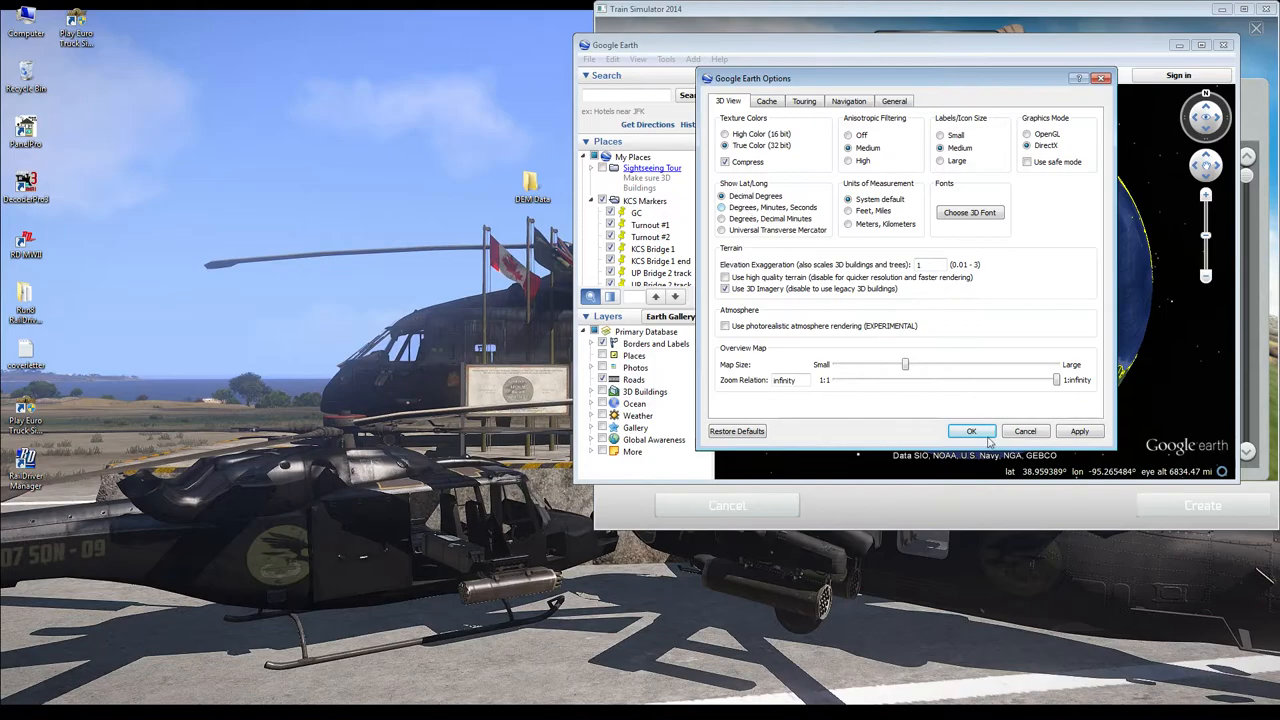
{"action": "left_click", "coordinate": [972, 431]}
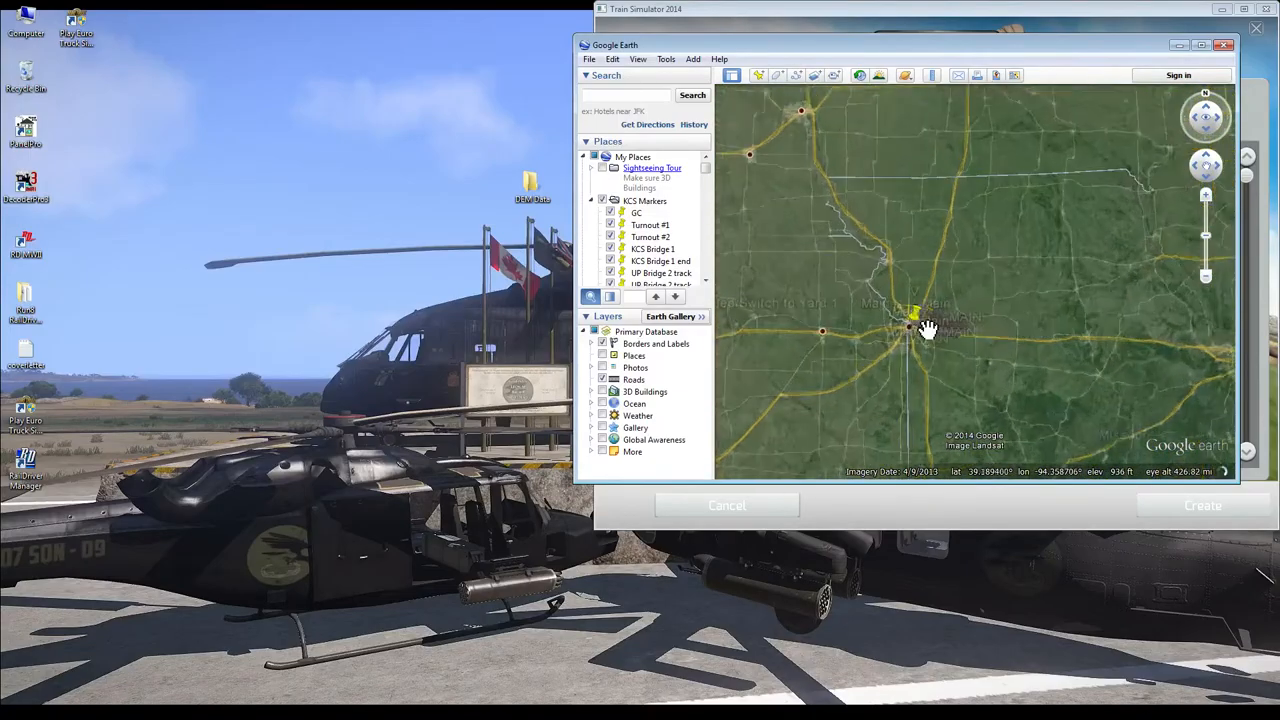
{"action": "scroll", "scroll_direction": "down", "scroll_amount": 3}
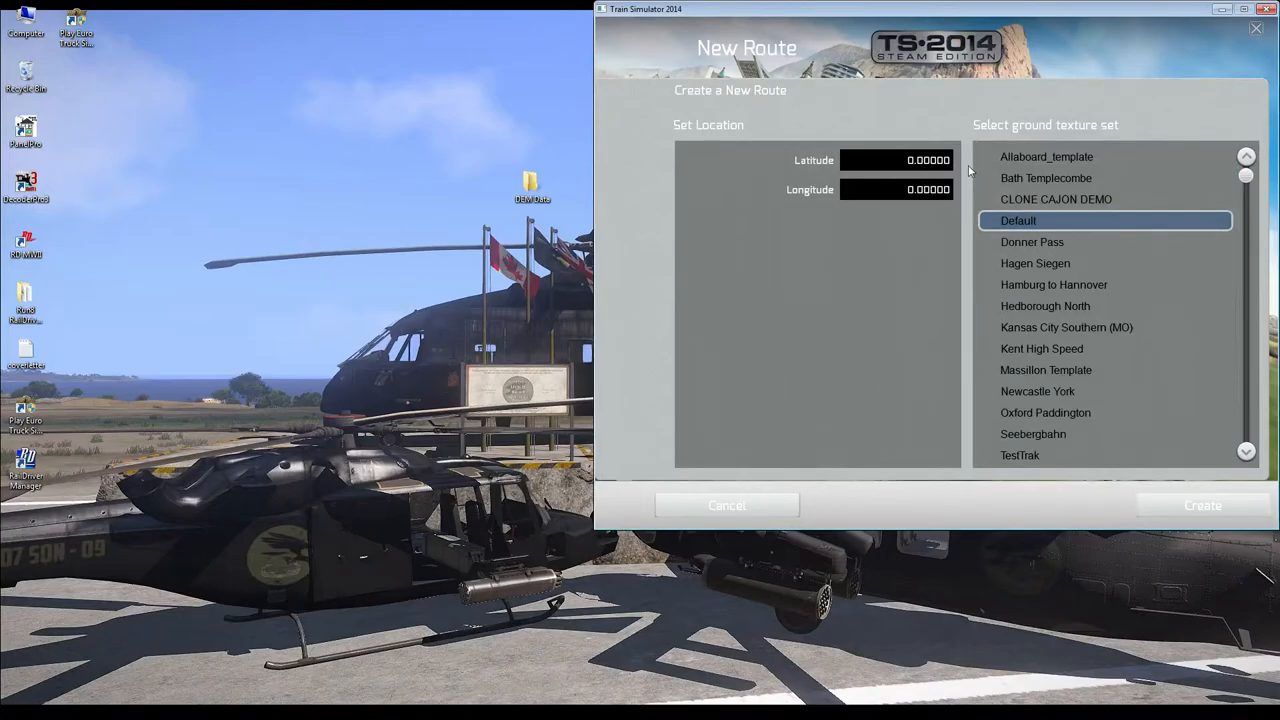
{"action": "mouse_move", "coordinate": [727, 505]}
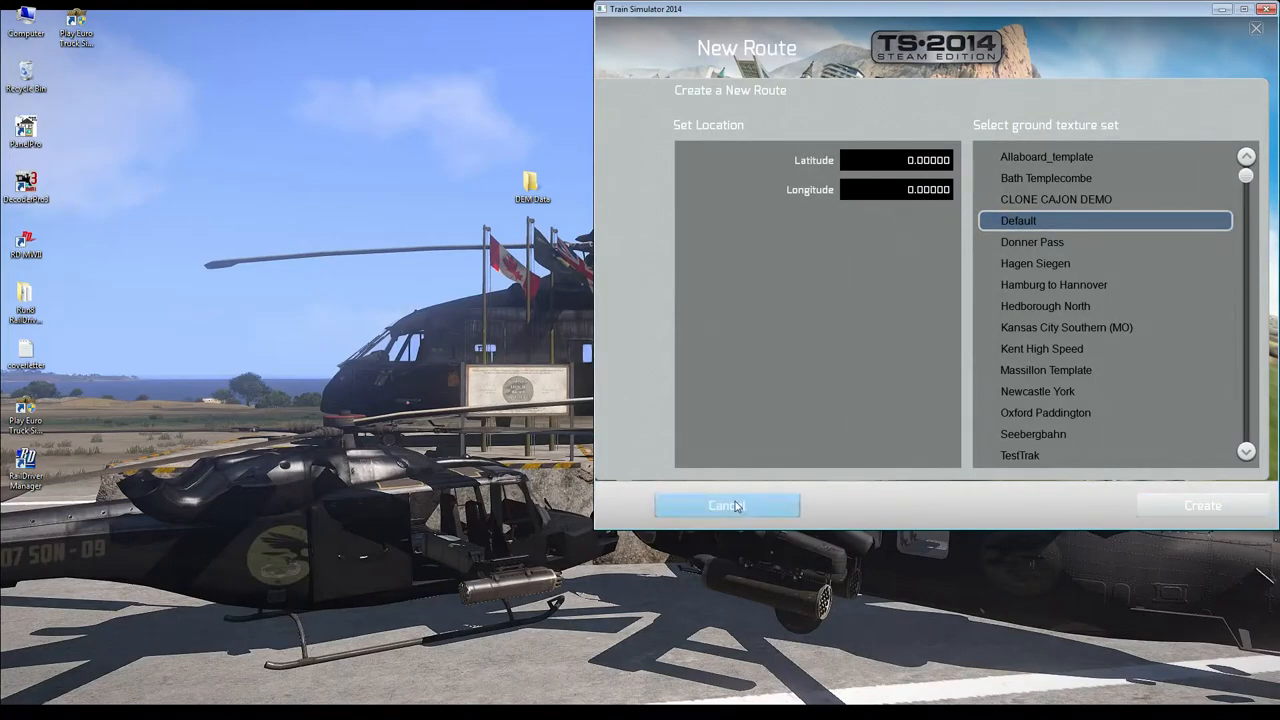
Step: Cancel the New Route screen to return to Build's route list
{"action": "left_click", "coordinate": [727, 505]}
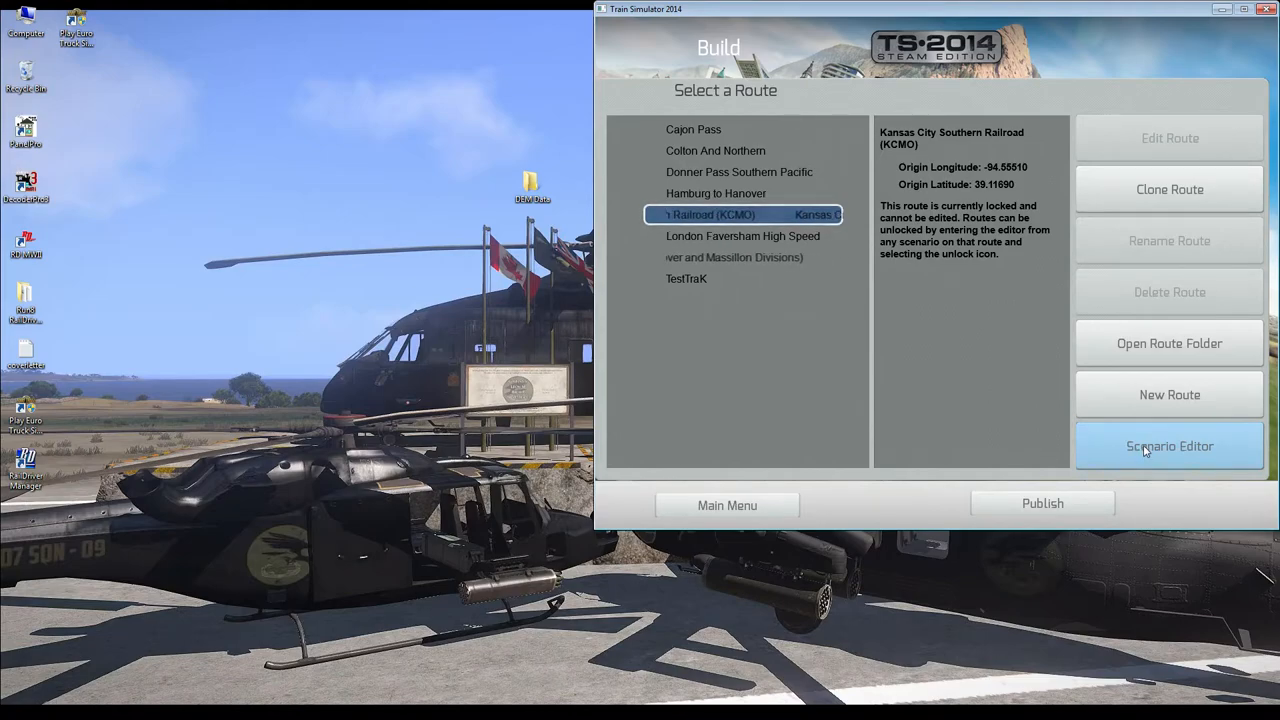
Step: Create a free roam scenario at route origin on the KCS route and name it 'cks'
{"action": "left_click", "coordinate": [1169, 446]}
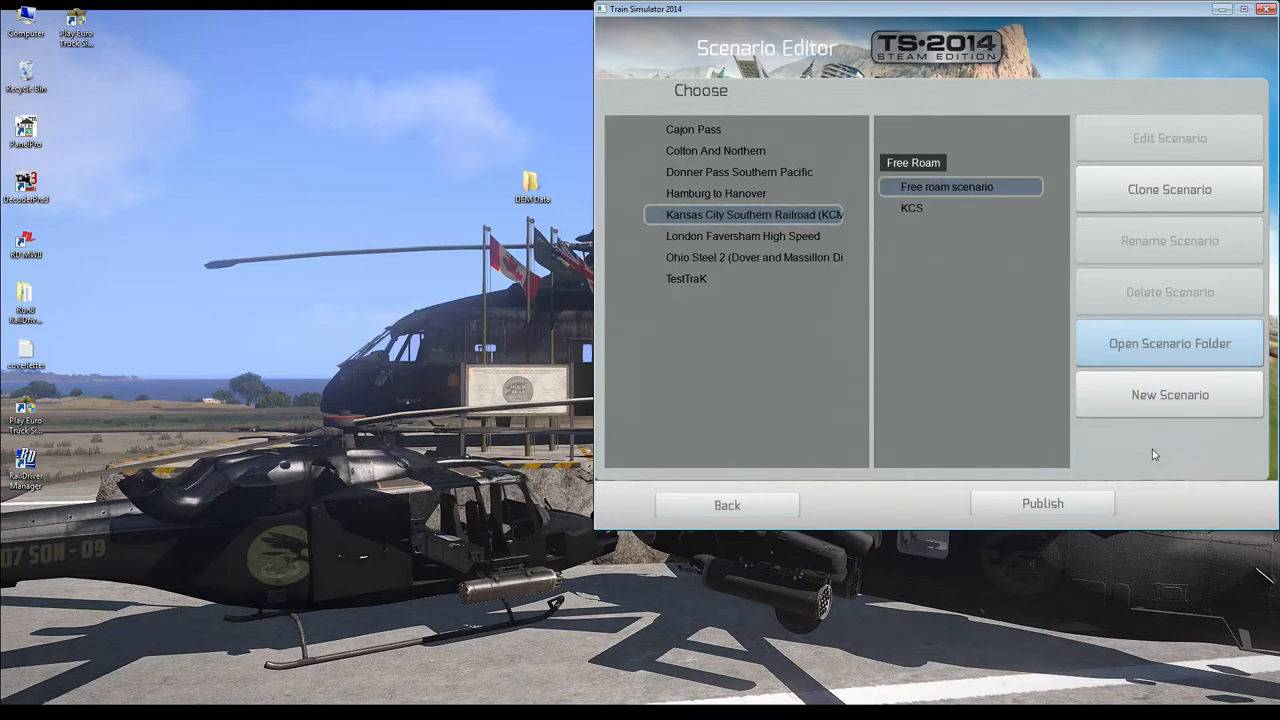
{"action": "left_click", "coordinate": [911, 207]}
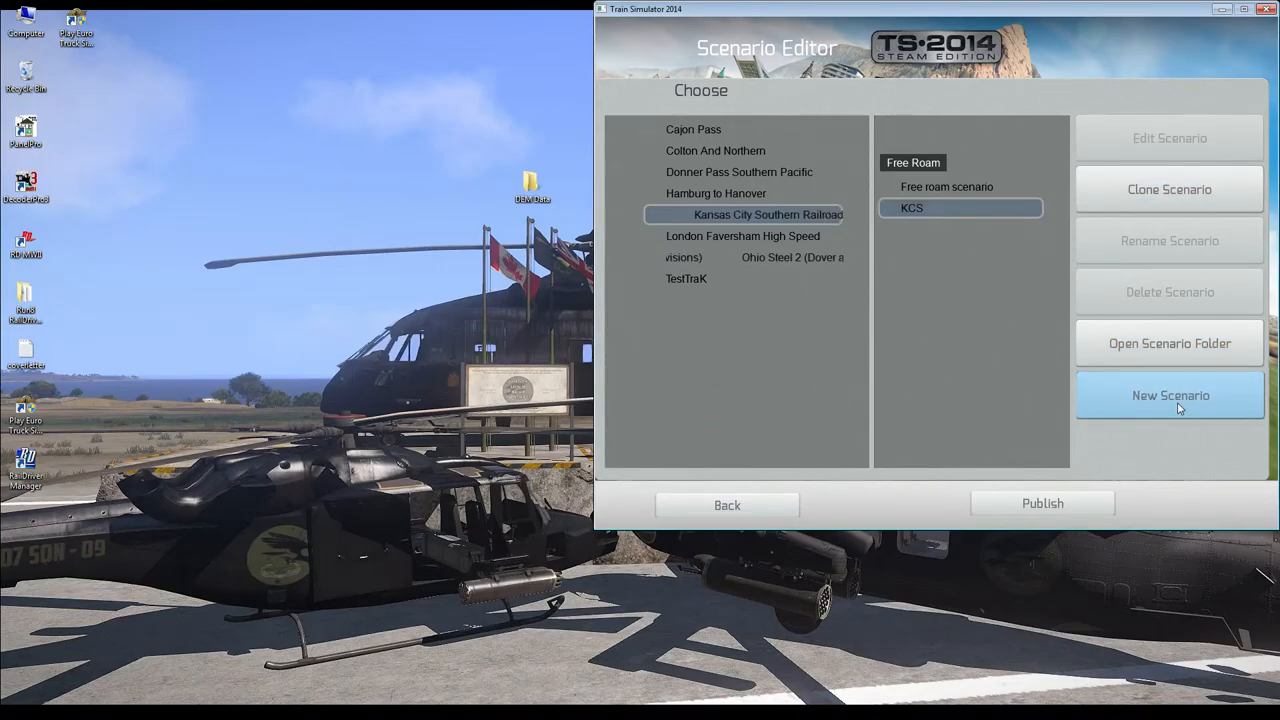
{"action": "mouse_move", "coordinate": [1001, 394]}
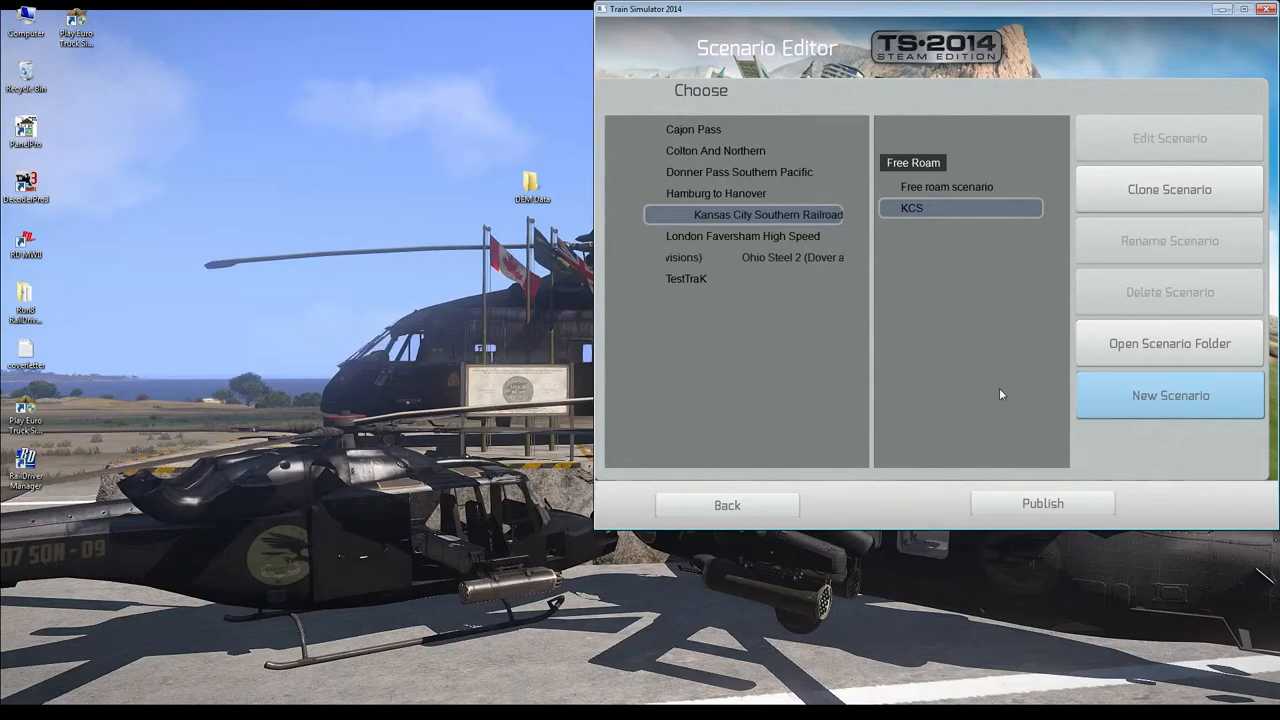
{"action": "left_click", "coordinate": [1169, 395]}
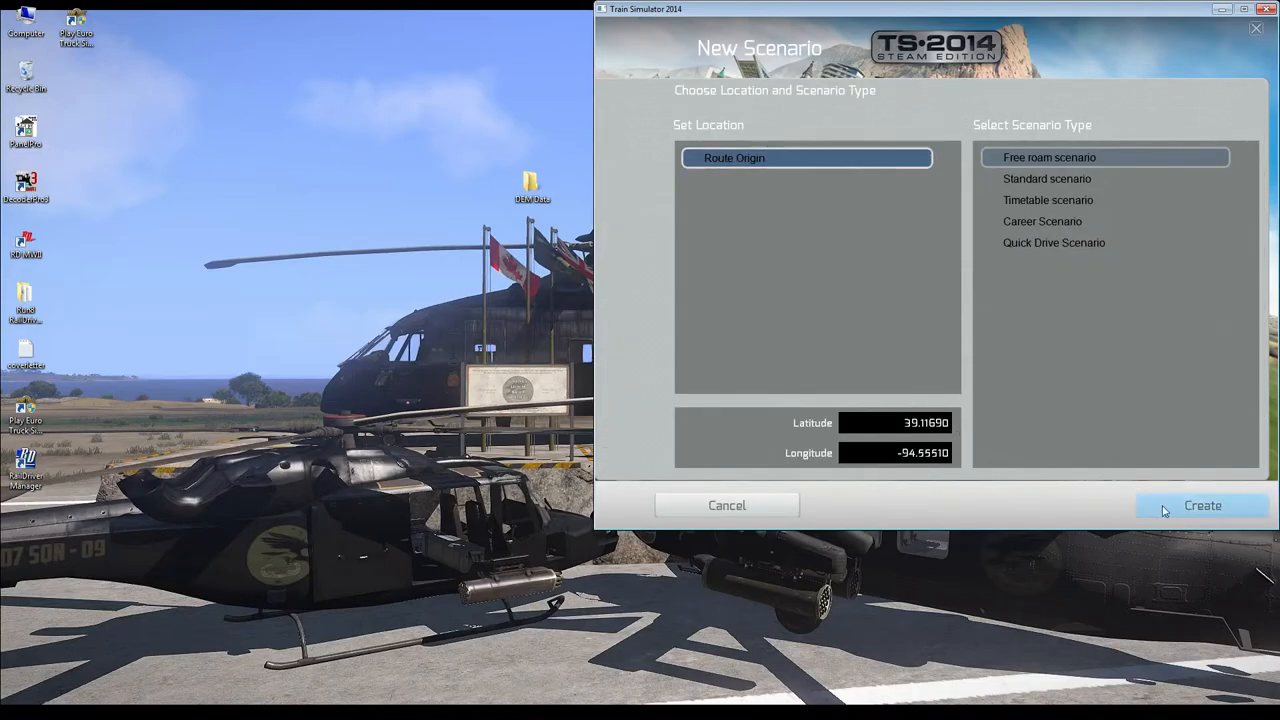
{"action": "left_click", "coordinate": [1202, 505]}
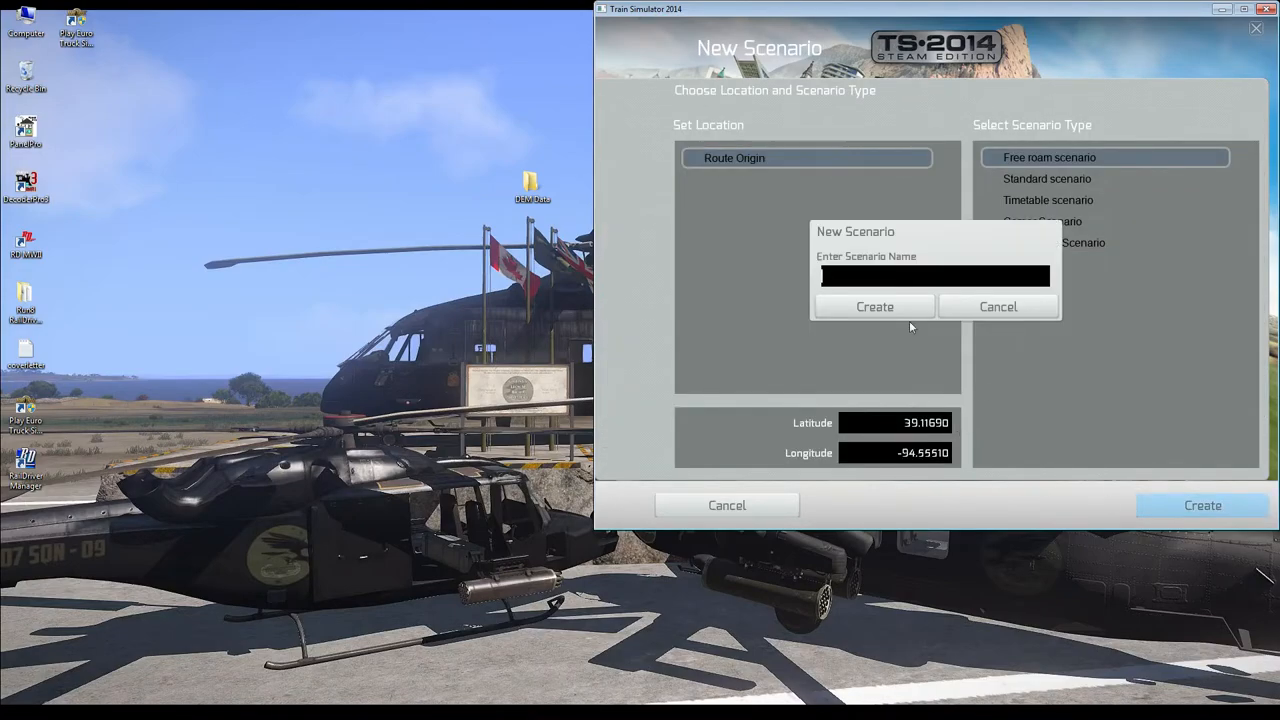
{"action": "type", "text": "cks"}
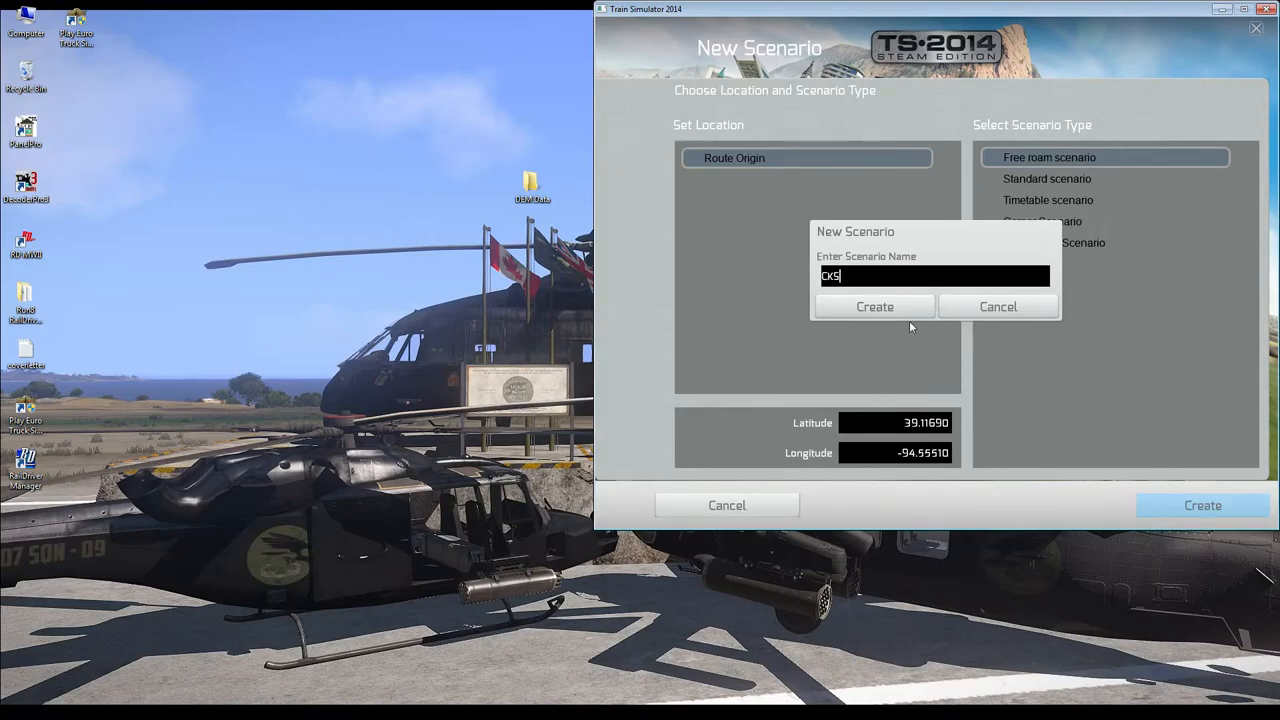